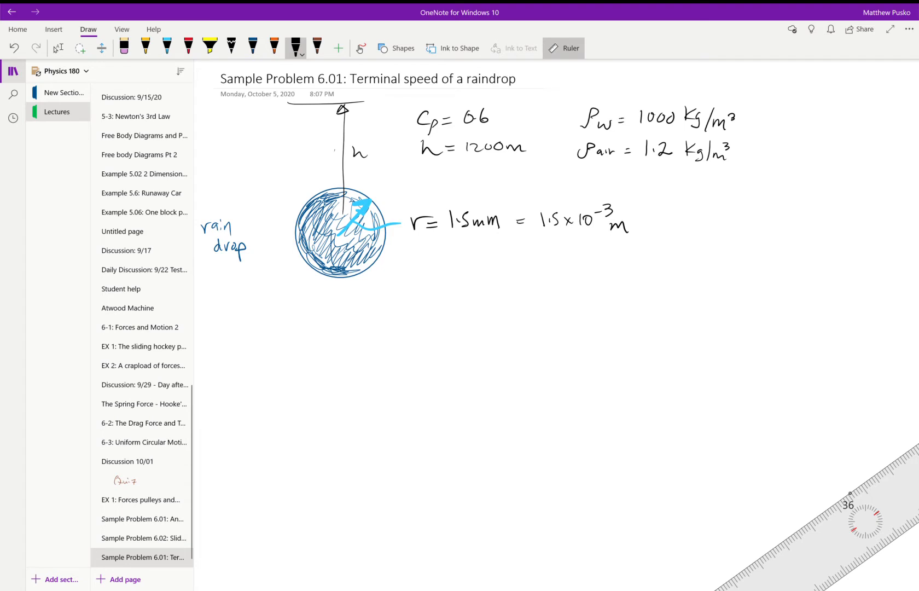
Step: Underline Cd and h, and bracket the water and air densities
{"action": "left_click_drag", "start_coordinate": [415, 167], "coordinate": [535, 165]}
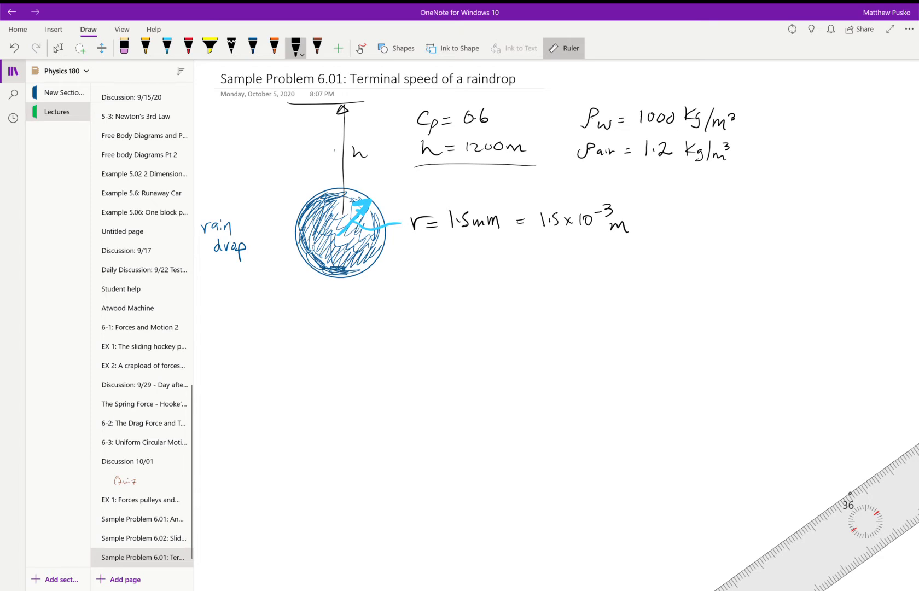
{"action": "left_click_drag", "start_coordinate": [463, 105], "coordinate": [445, 94]}
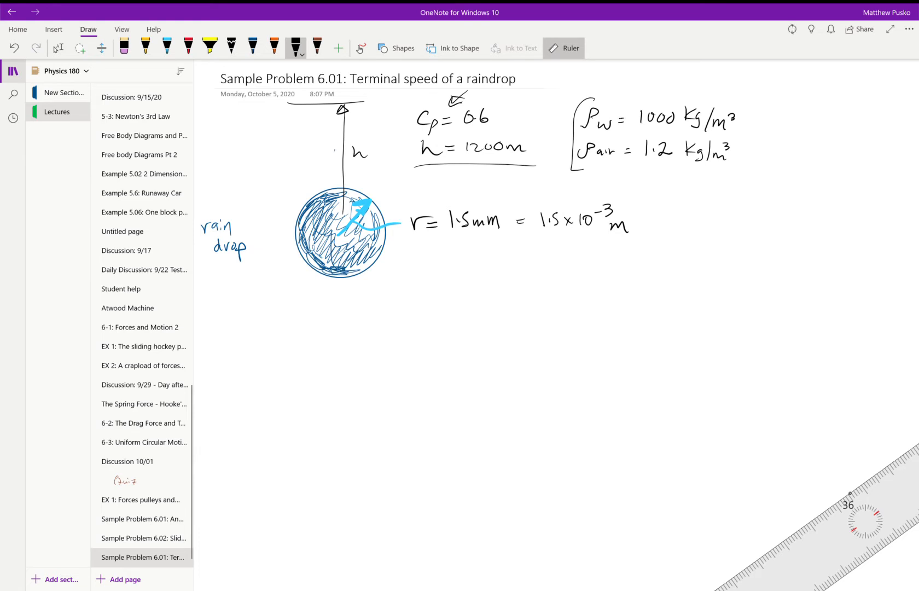
Step: Draw a leader from the raindrop and write the 'assume spherical' note
{"action": "left_click_drag", "start_coordinate": [375, 249], "coordinate": [431, 264]}
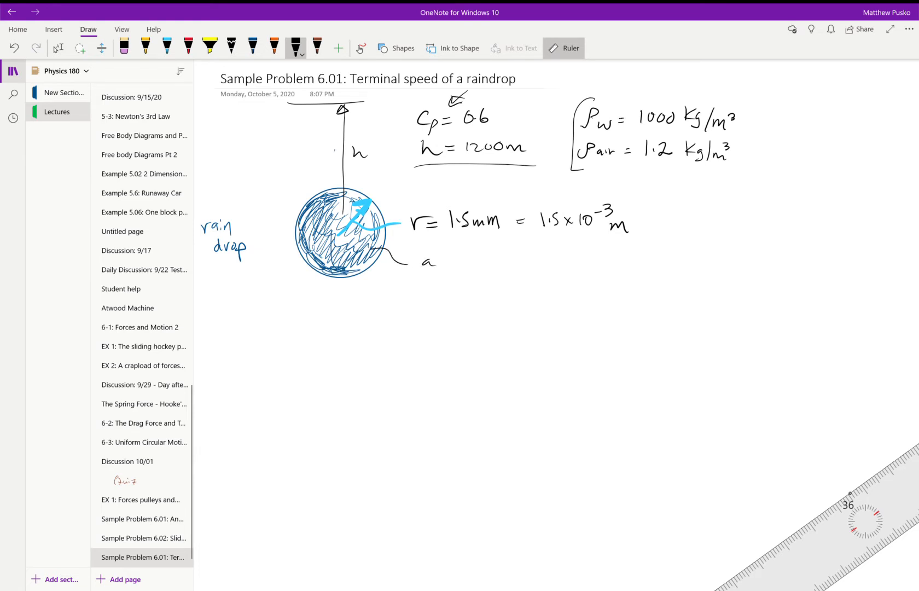
{"action": "type", "text": "ssume"}
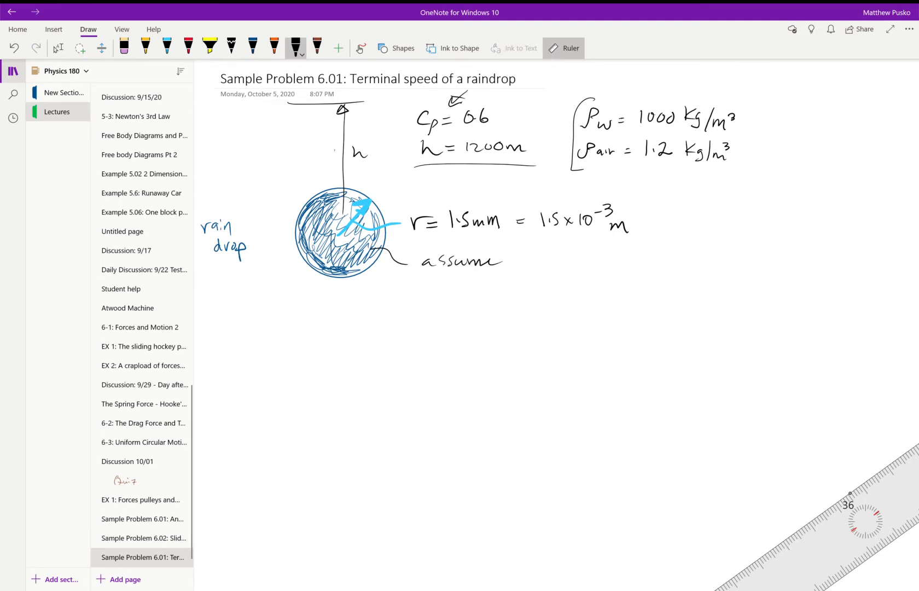
{"action": "left_click_drag", "start_coordinate": [515, 264], "coordinate": [557, 259]}
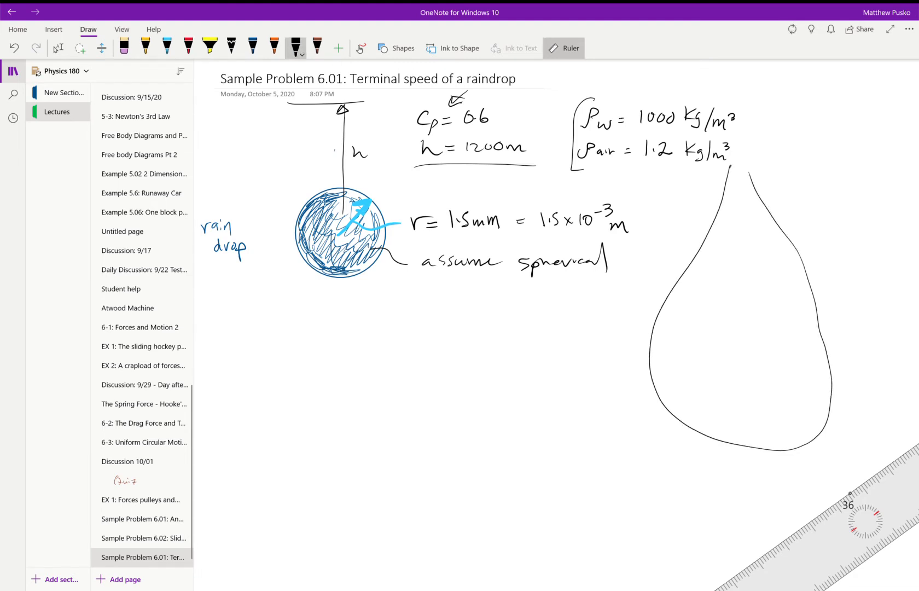
Step: Trace two overlapping teardrop outlines on the right side of the page
{"action": "left_click_drag", "start_coordinate": [730, 170], "coordinate": [757, 428]}
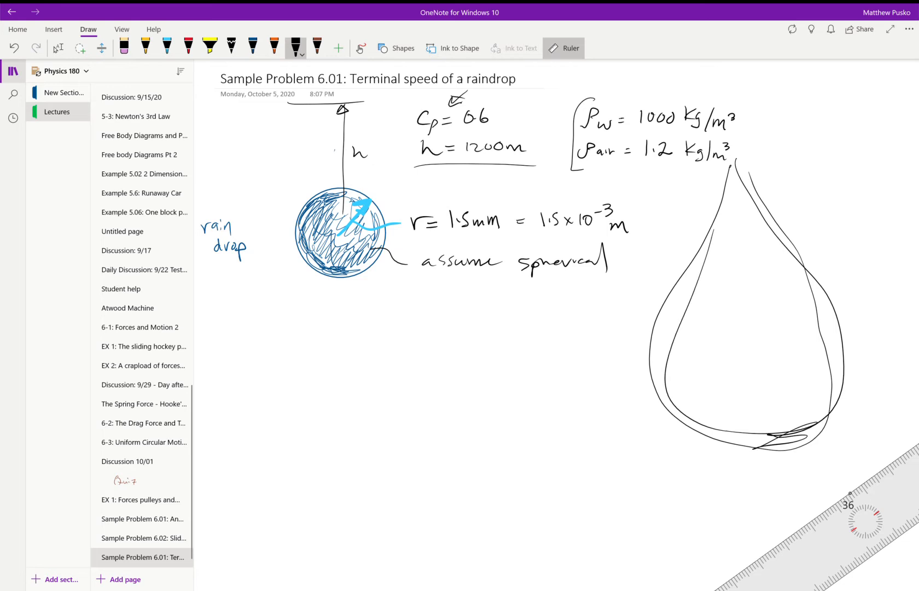
{"action": "left_click_drag", "start_coordinate": [750, 164], "coordinate": [734, 445]}
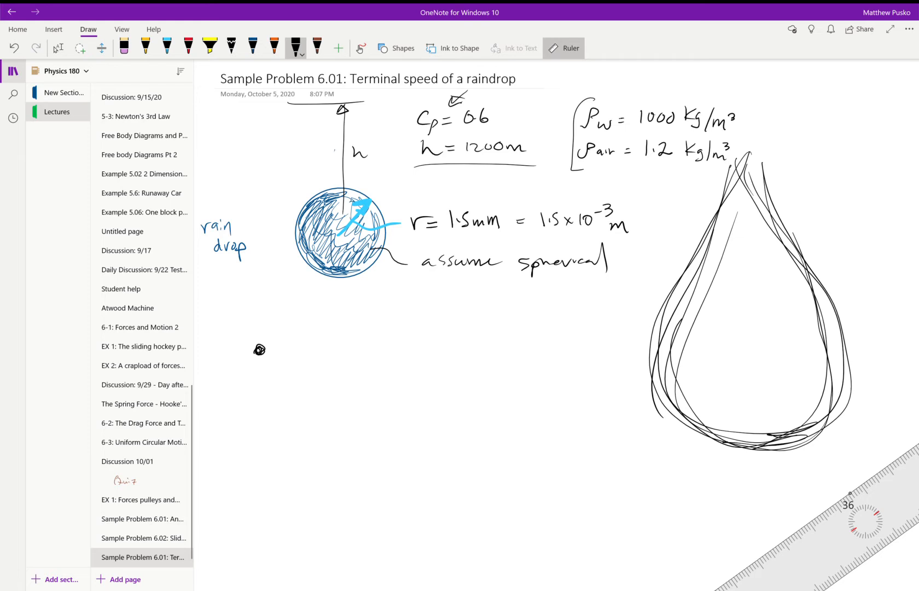
Step: Write a = 0 and draw the dot with F_D up, mg down and v arrows
{"action": "left_click_drag", "start_coordinate": [337, 305], "coordinate": [388, 305]}
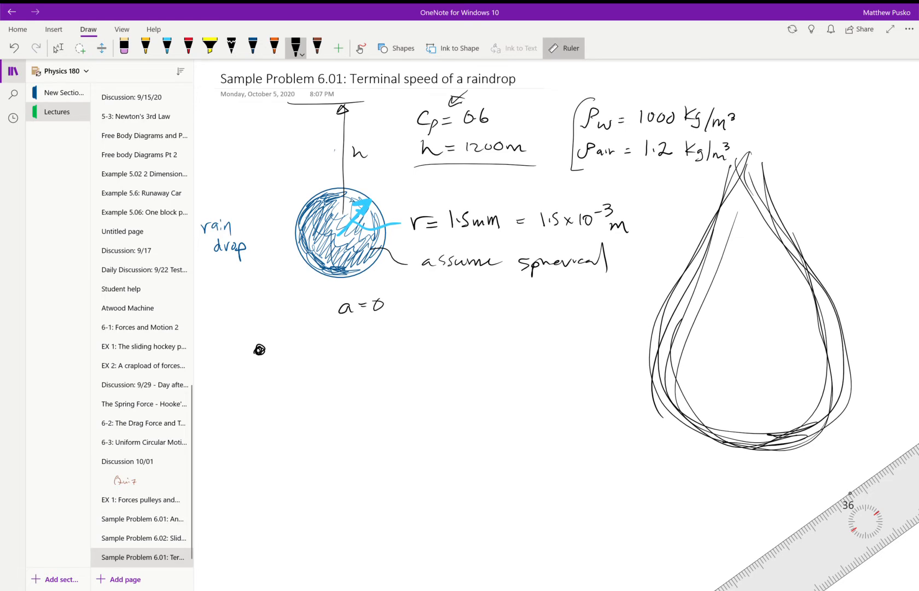
{"action": "left_click_drag", "start_coordinate": [259, 351], "coordinate": [258, 437]}
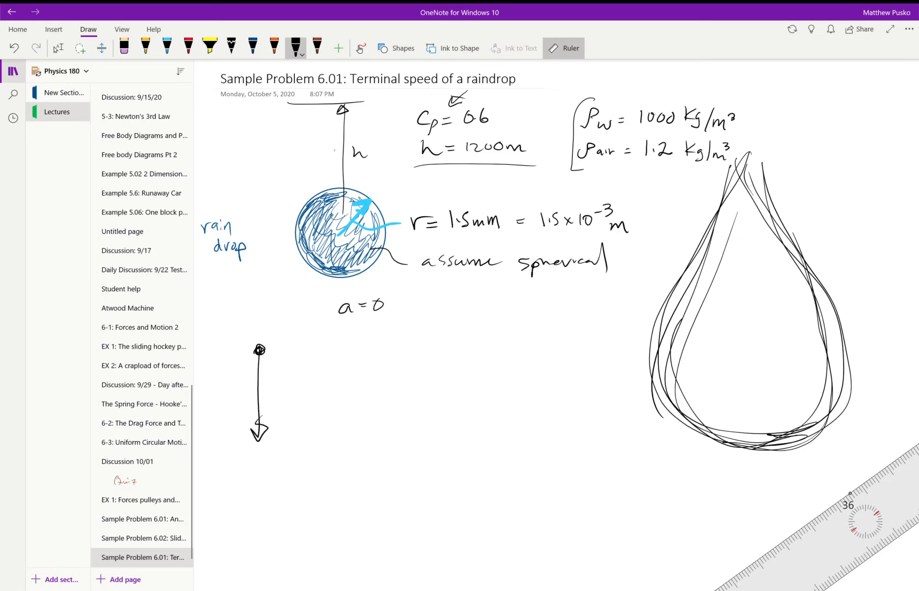
{"action": "type", "text": "mg"}
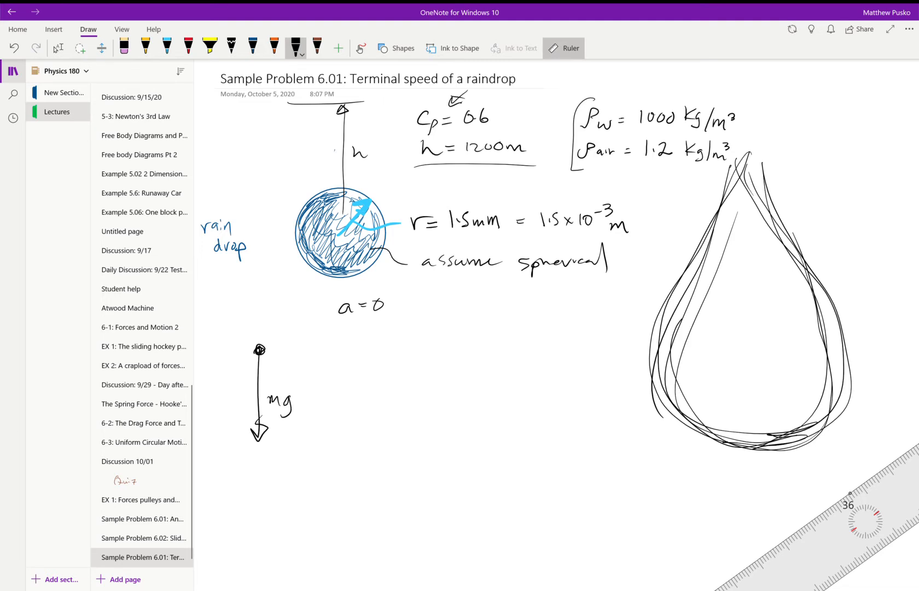
{"action": "left_click_drag", "start_coordinate": [259, 351], "coordinate": [259, 268]}
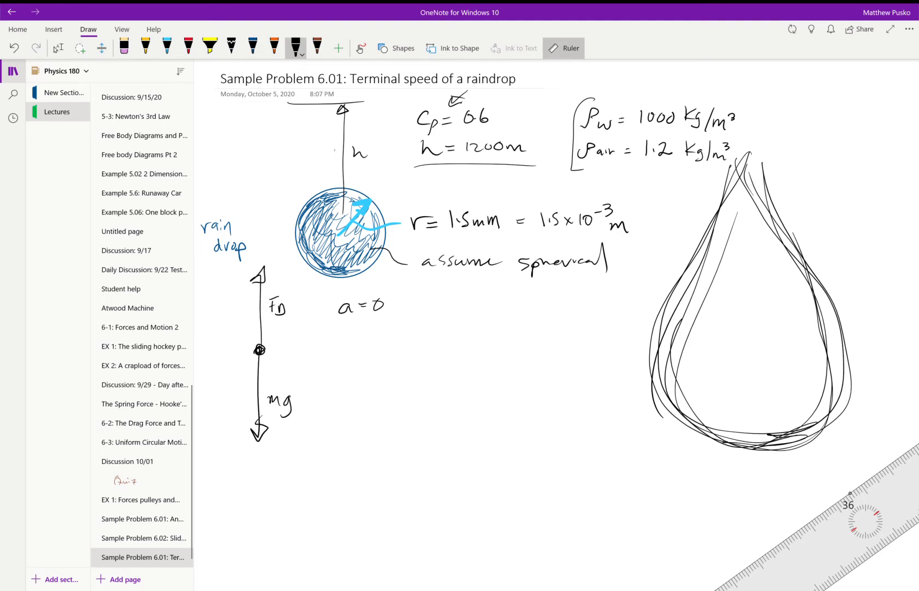
{"action": "left_click_drag", "start_coordinate": [218, 351], "coordinate": [217, 427]}
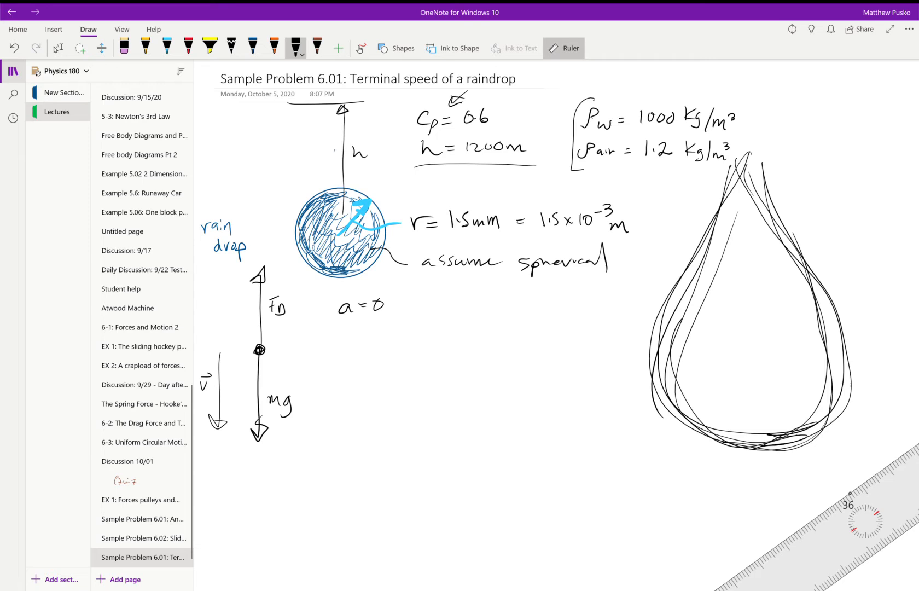
Step: Write the net force equation F_D − mg = ma leading to F_D = mg
{"action": "left_click_drag", "start_coordinate": [330, 334], "coordinate": [333, 359]}
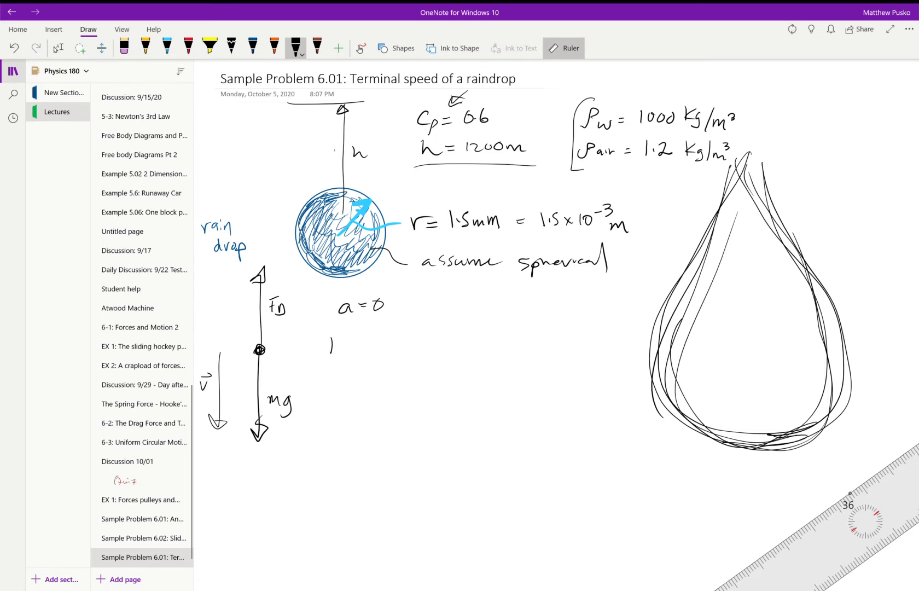
{"action": "left_click_drag", "start_coordinate": [325, 346], "coordinate": [398, 352]}
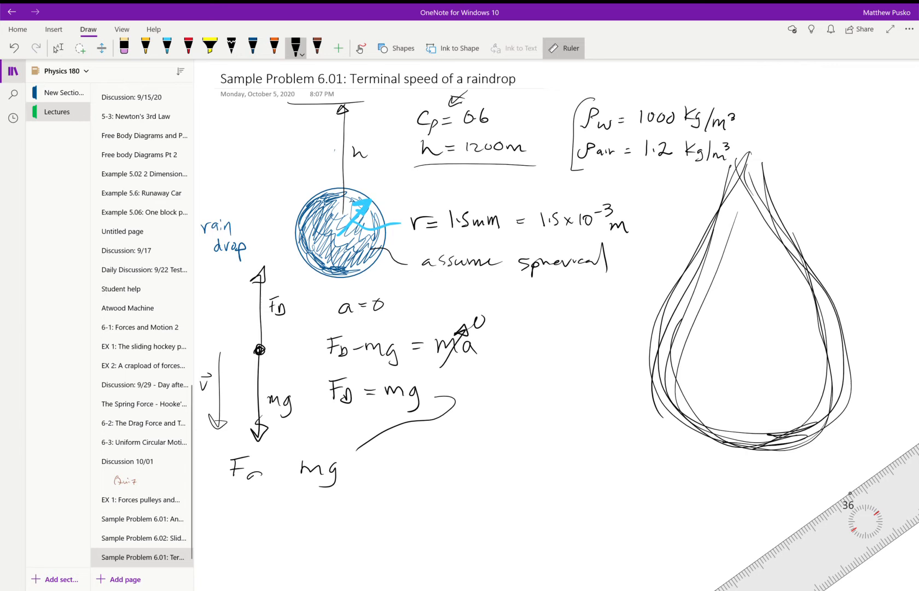
Step: Finish Fg = mg and write Vt = √(2Fg/CρA) below the teardrop
{"action": "left_click_drag", "start_coordinate": [252, 475], "coordinate": [287, 469]}
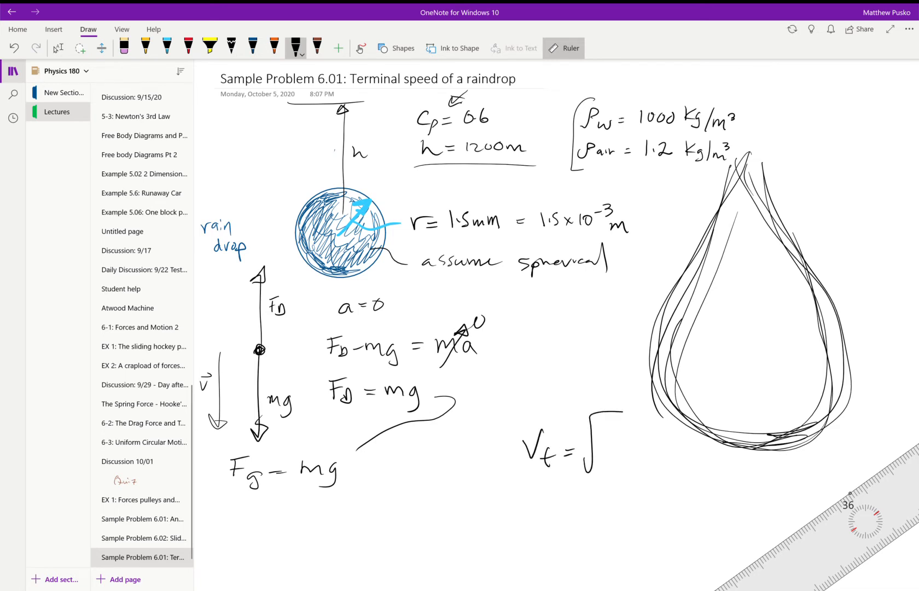
{"action": "left_click_drag", "start_coordinate": [592, 428], "coordinate": [718, 405]}
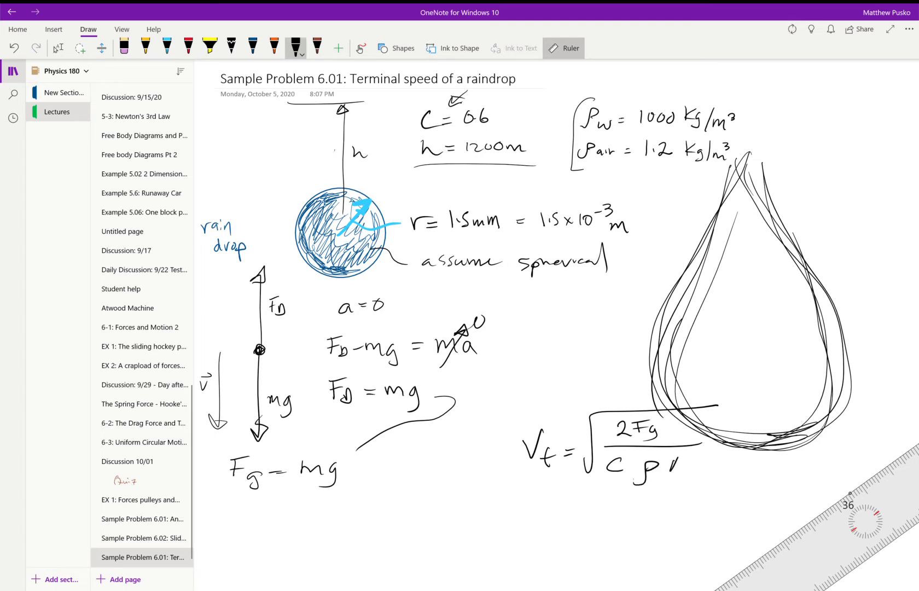
{"action": "type", "text": "A"}
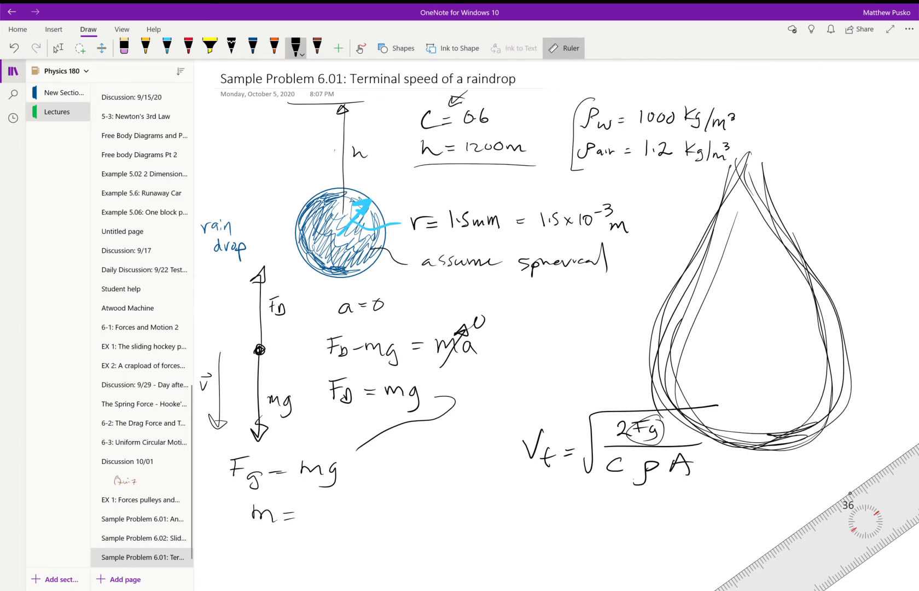
Step: Write m = Vρw, Fg = Vρw g and the sphere volume V = 4/3 πr³
{"action": "left_click_drag", "start_coordinate": [302, 507], "coordinate": [342, 515]}
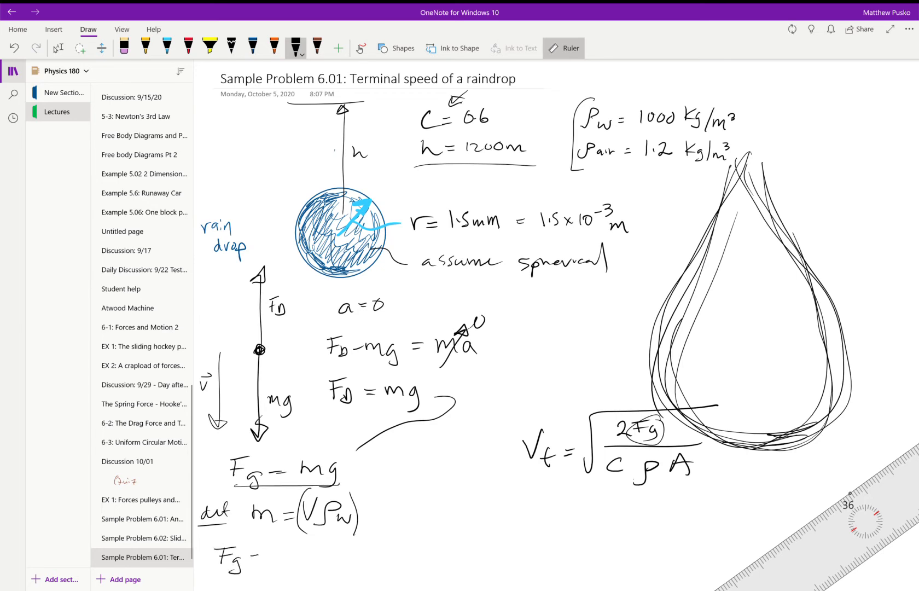
{"action": "left_click_drag", "start_coordinate": [258, 557], "coordinate": [287, 554]}
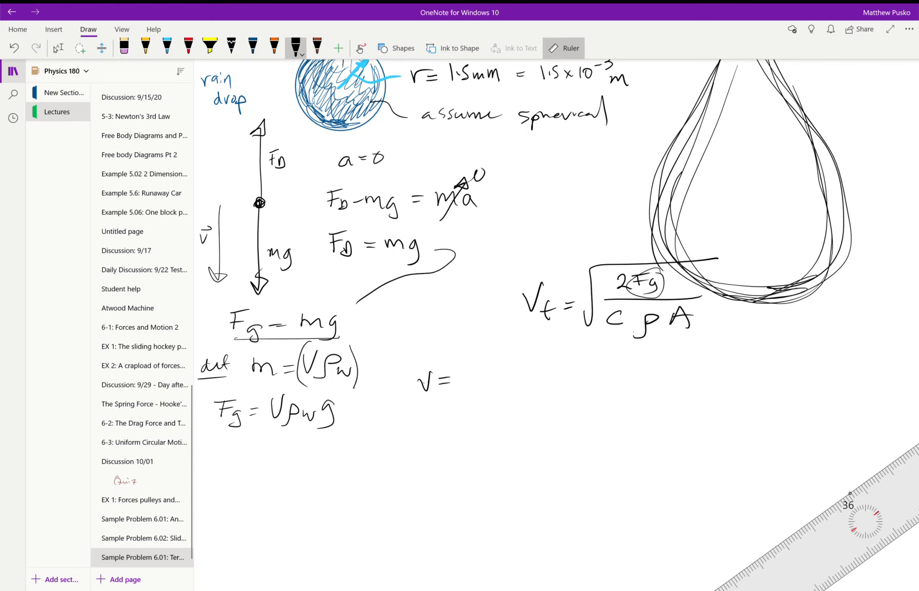
{"action": "left_click_drag", "start_coordinate": [470, 370], "coordinate": [481, 398]}
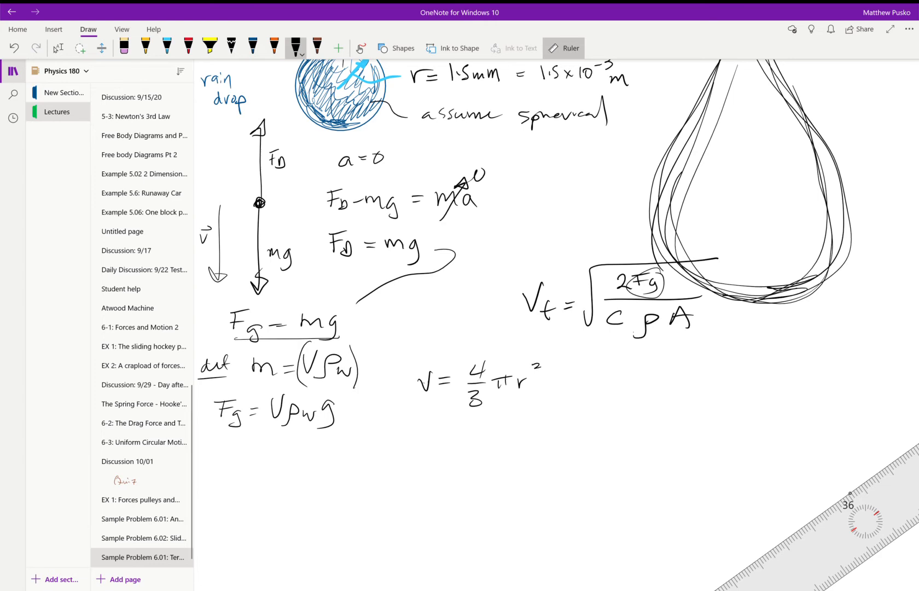
Step: Substitute the volume to get Fg = (4/3 πr³)ρw g
{"action": "left_click", "coordinate": [532, 368]}
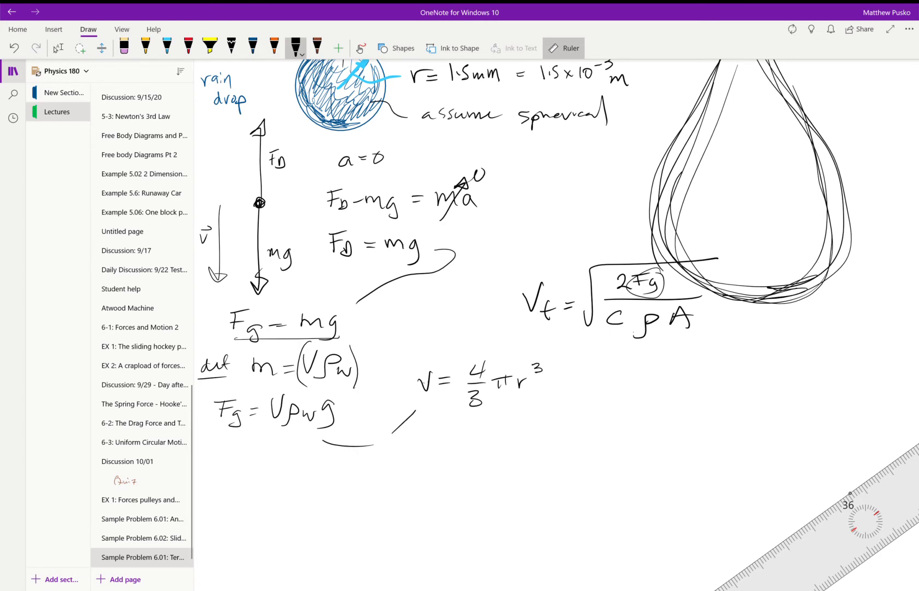
{"action": "type", "text": "Fg = (4/3"}
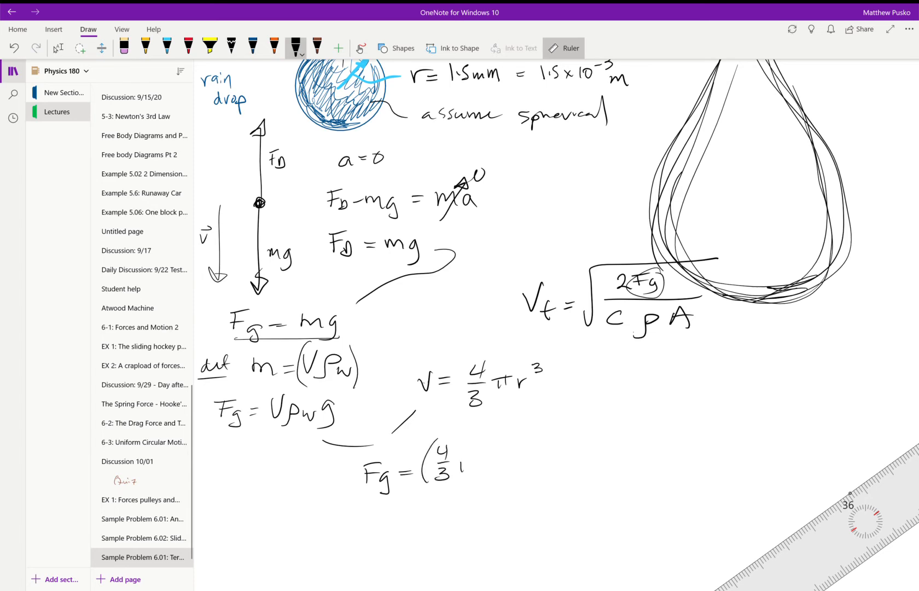
{"action": "left_click_drag", "start_coordinate": [463, 463], "coordinate": [524, 475]}
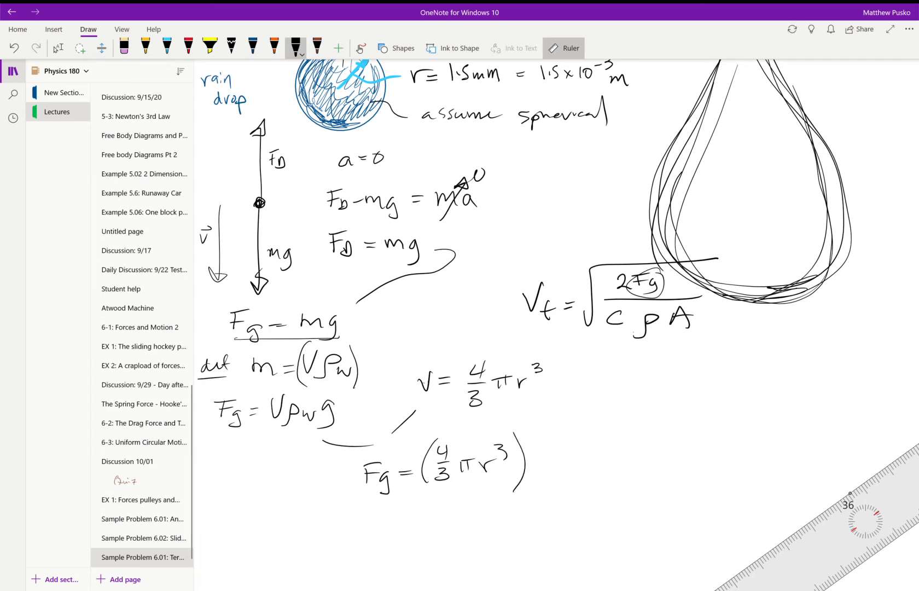
{"action": "left_click_drag", "start_coordinate": [531, 451], "coordinate": [543, 481]}
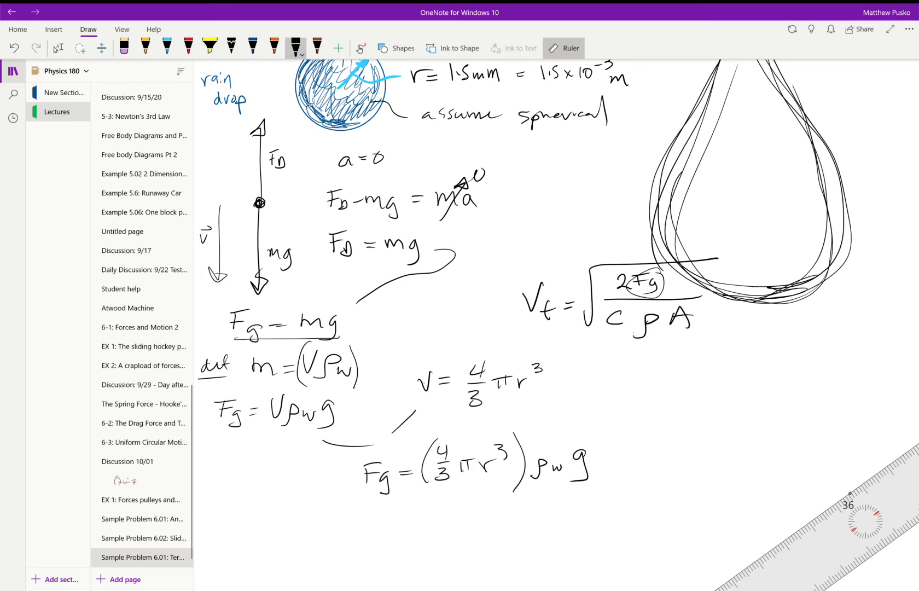
Step: Write Vt = √[2(4/3 πr³)ρw g / (C ρair)] and begin the cross-section sketch
{"action": "scroll", "scroll_direction": "down", "scroll_amount": 3}
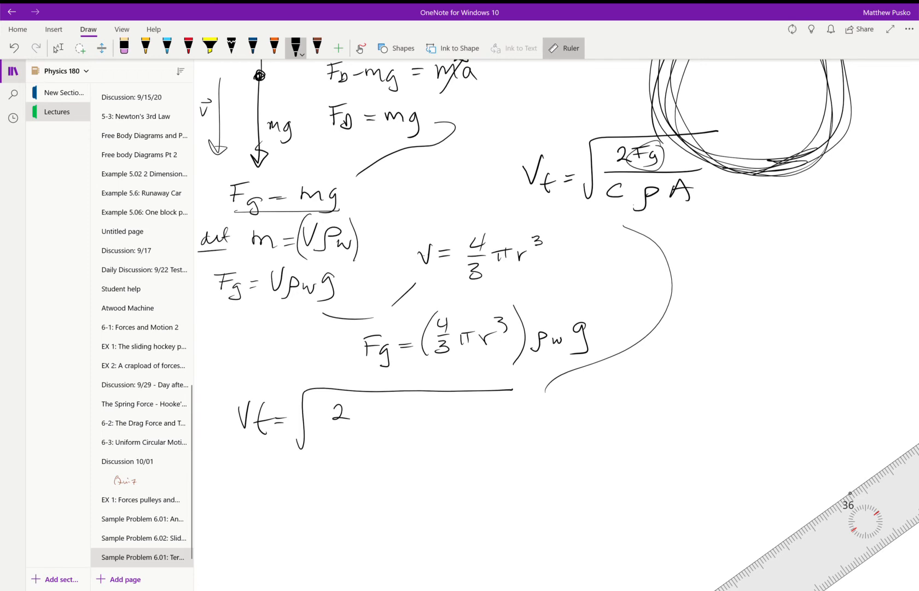
{"action": "left_click_drag", "start_coordinate": [357, 399], "coordinate": [398, 419]}
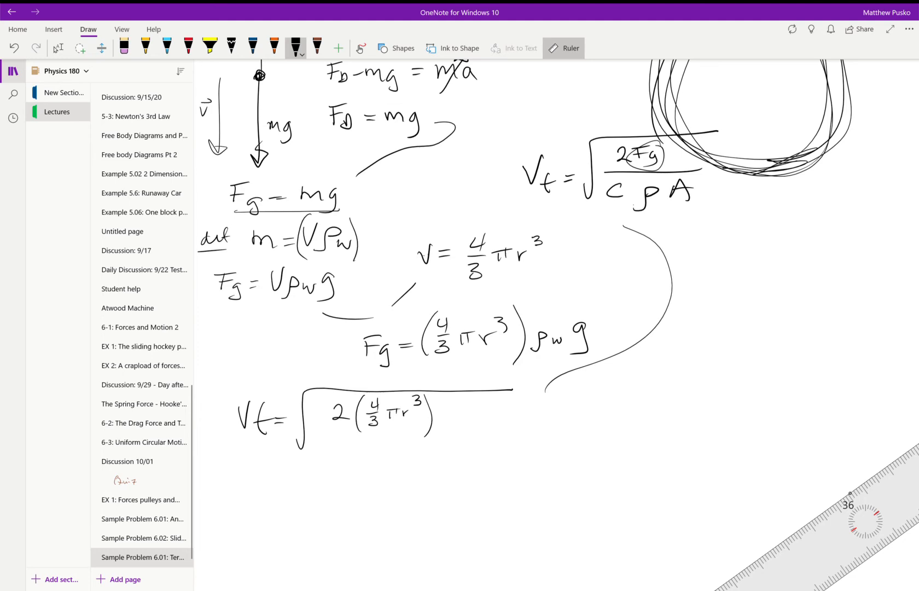
{"action": "left_click_drag", "start_coordinate": [434, 416], "coordinate": [469, 410]}
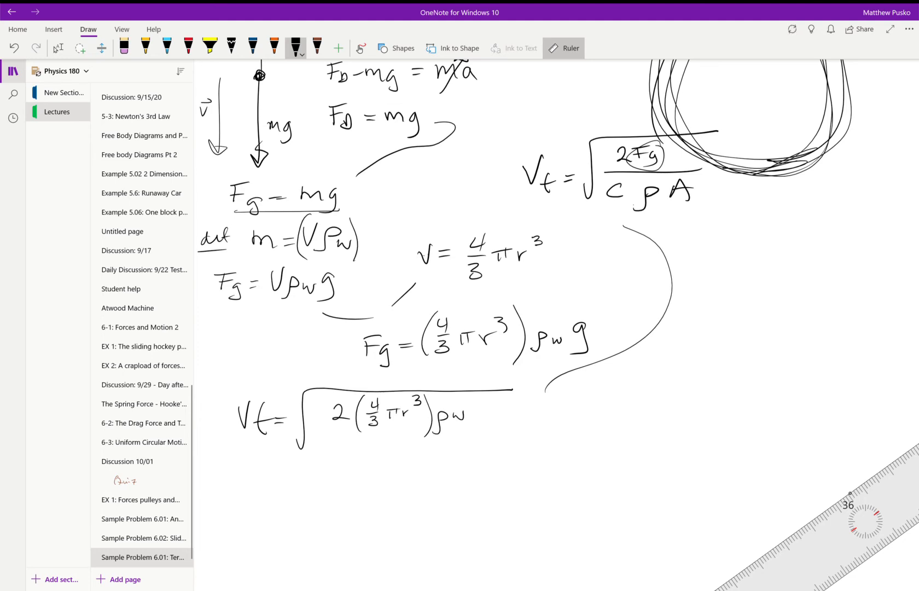
{"action": "left_click_drag", "start_coordinate": [475, 410], "coordinate": [492, 428]}
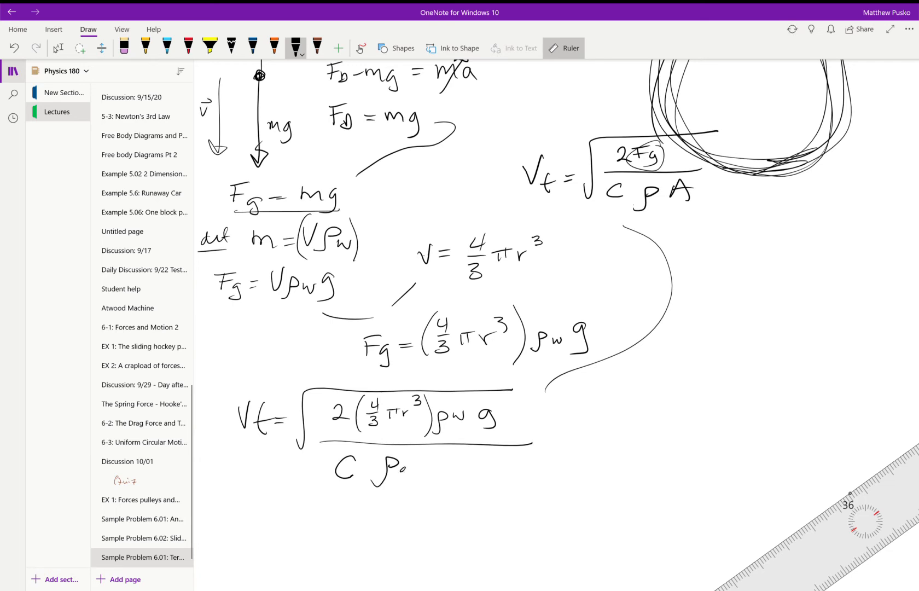
{"action": "type", "text": "air"}
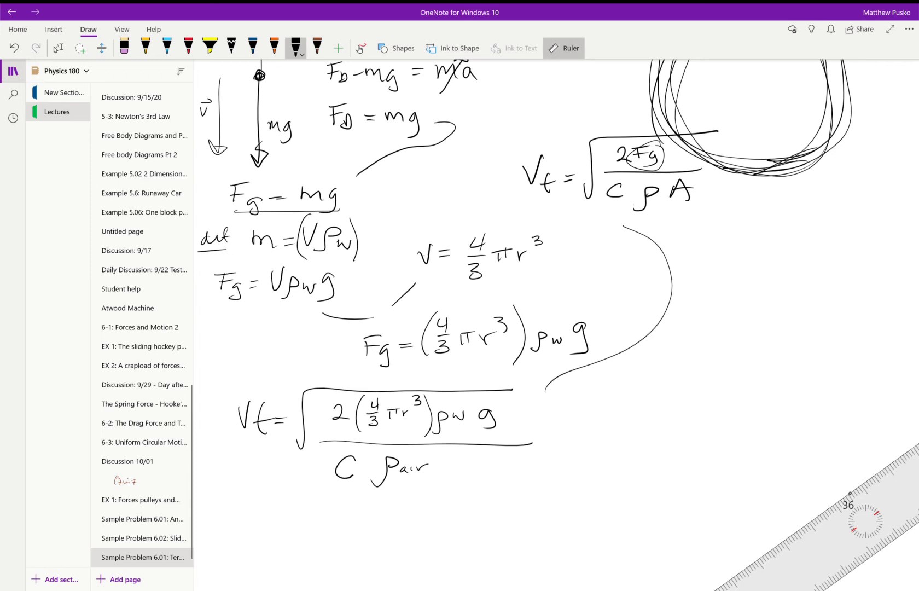
{"action": "left_click_drag", "start_coordinate": [651, 415], "coordinate": [669, 381]}
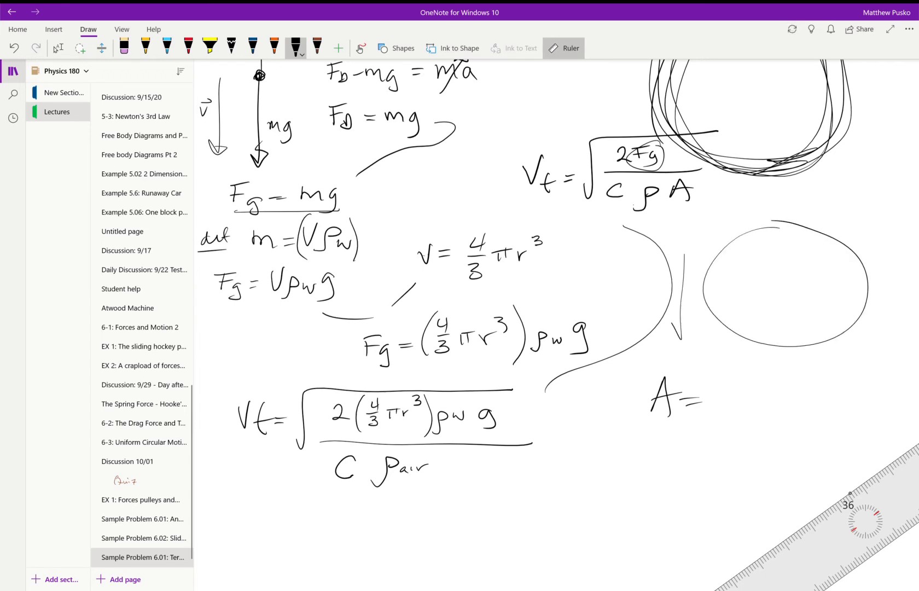
Step: Shade the circular cross-section with radius arrow, write A = πr², add (πr²) to the denominator
{"action": "left_click_drag", "start_coordinate": [674, 311], "coordinate": [688, 334]}
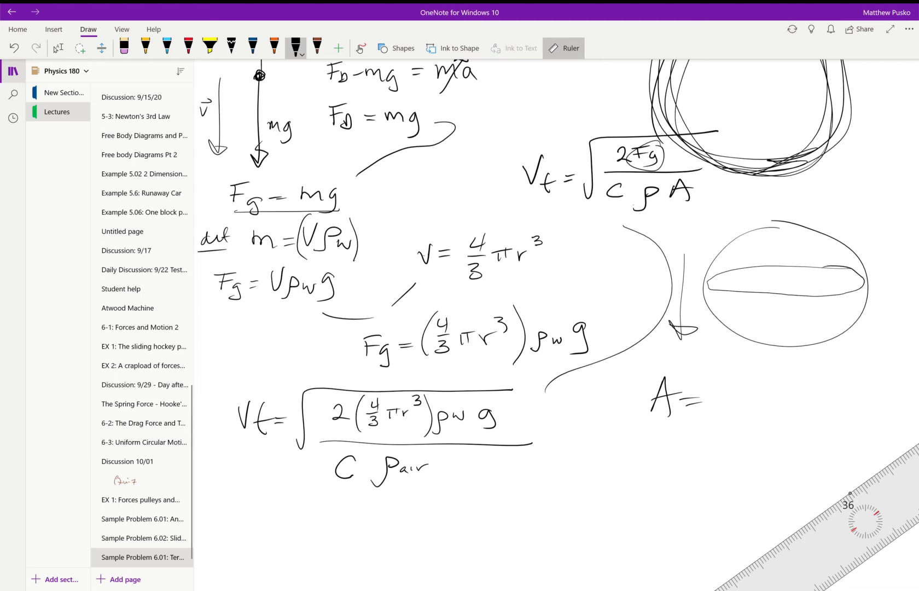
{"action": "left_click_drag", "start_coordinate": [786, 287], "coordinate": [826, 260]}
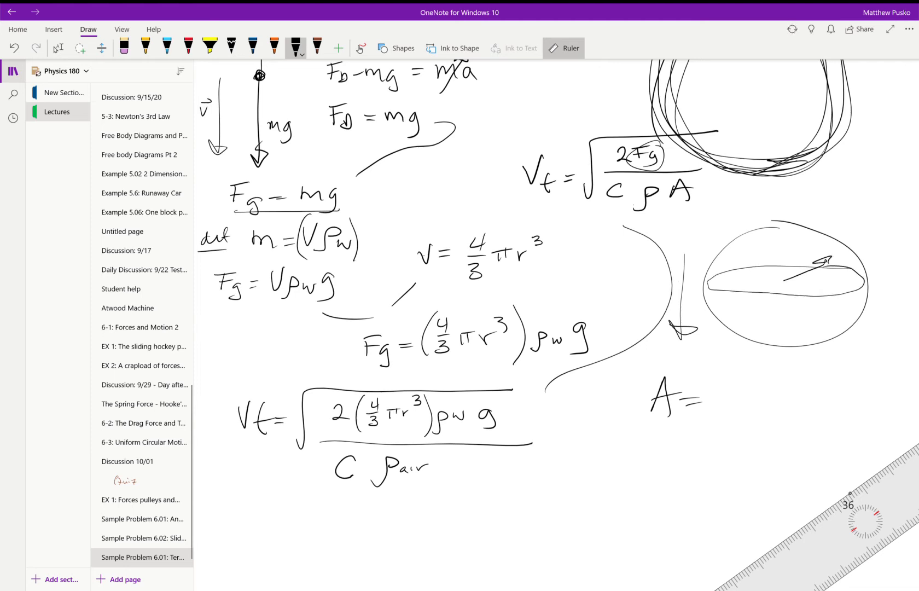
{"action": "left_click_drag", "start_coordinate": [721, 281], "coordinate": [738, 287]}
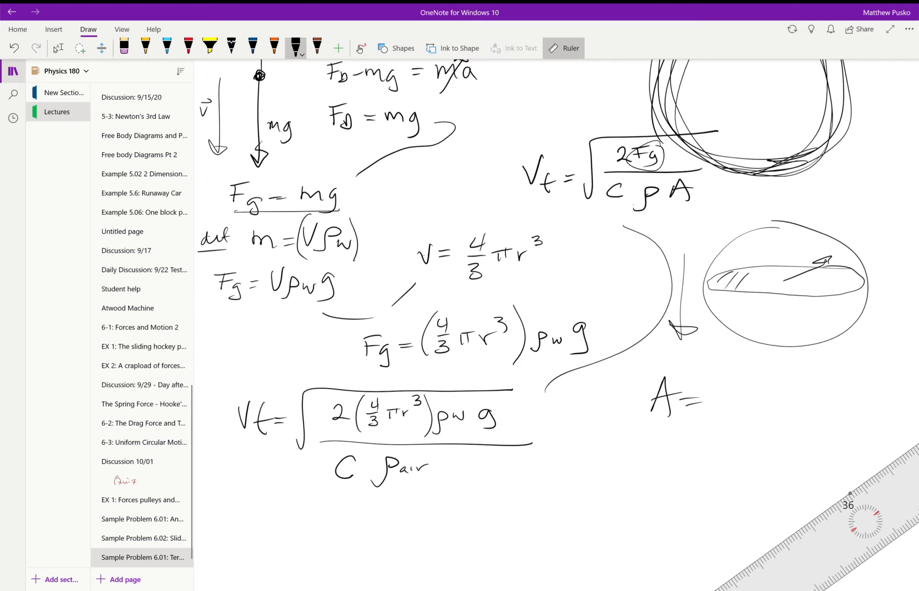
{"action": "left_click_drag", "start_coordinate": [733, 281], "coordinate": [850, 281]}
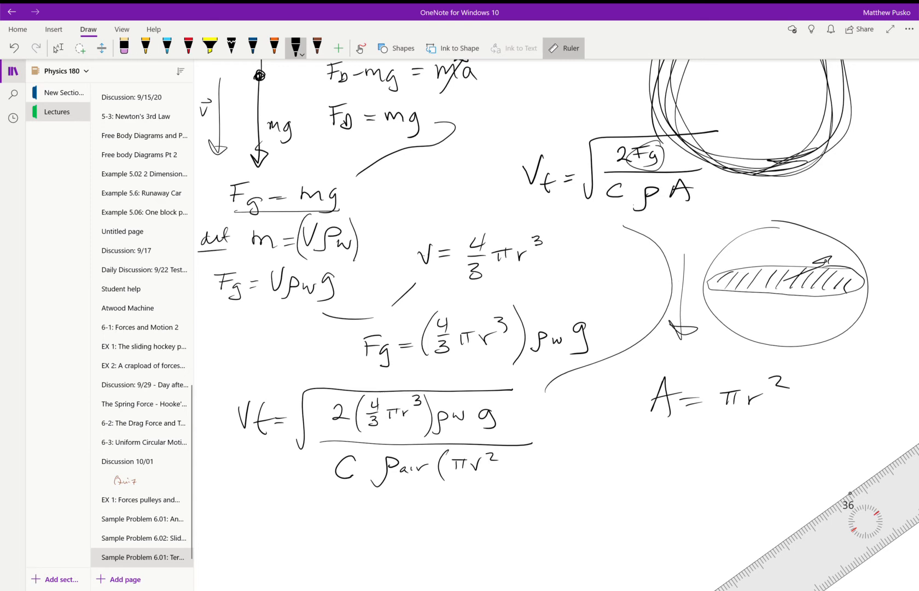
{"action": "left_click_drag", "start_coordinate": [513, 451], "coordinate": [515, 484]}
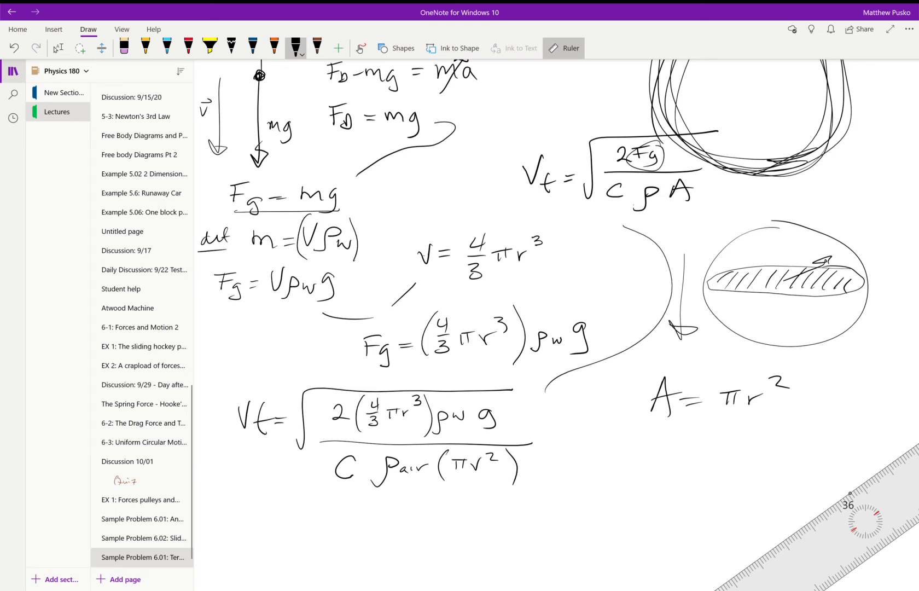
Step: Handwrite the simplified equation Vt = √(8rρw g / 3Cρair)
{"action": "scroll", "scroll_direction": "down", "scroll_amount": 3}
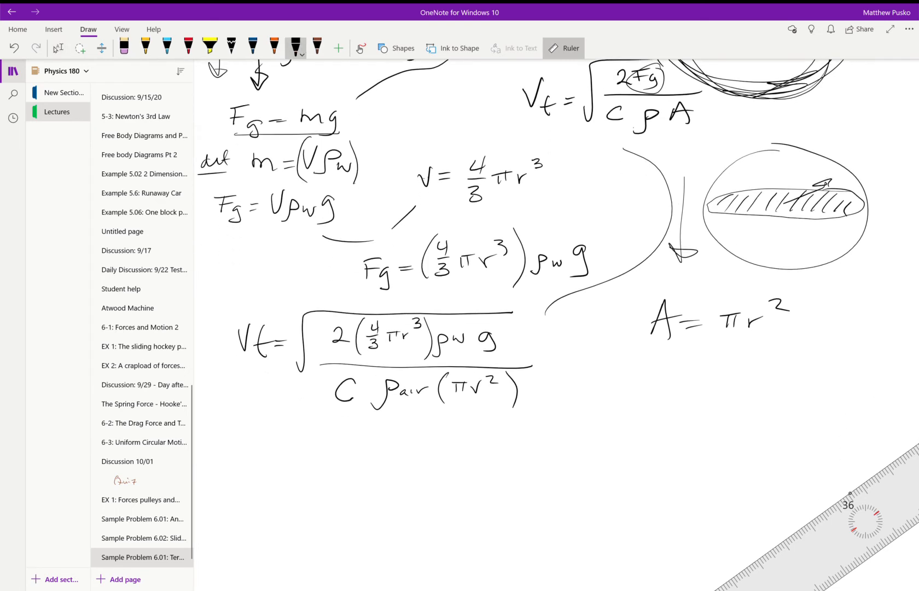
{"action": "left_click_drag", "start_coordinate": [234, 445], "coordinate": [281, 457]}
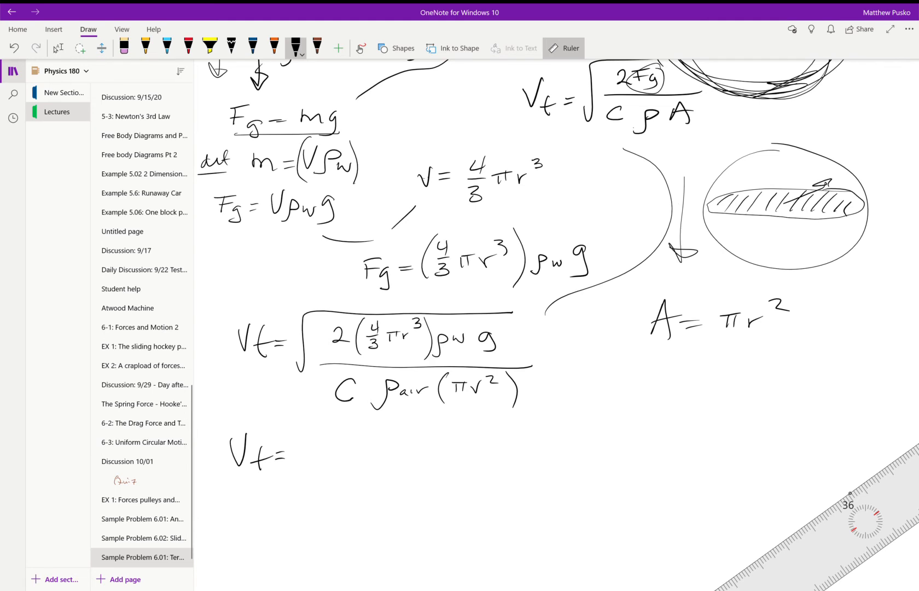
{"action": "left_click_drag", "start_coordinate": [291, 469], "coordinate": [531, 430]}
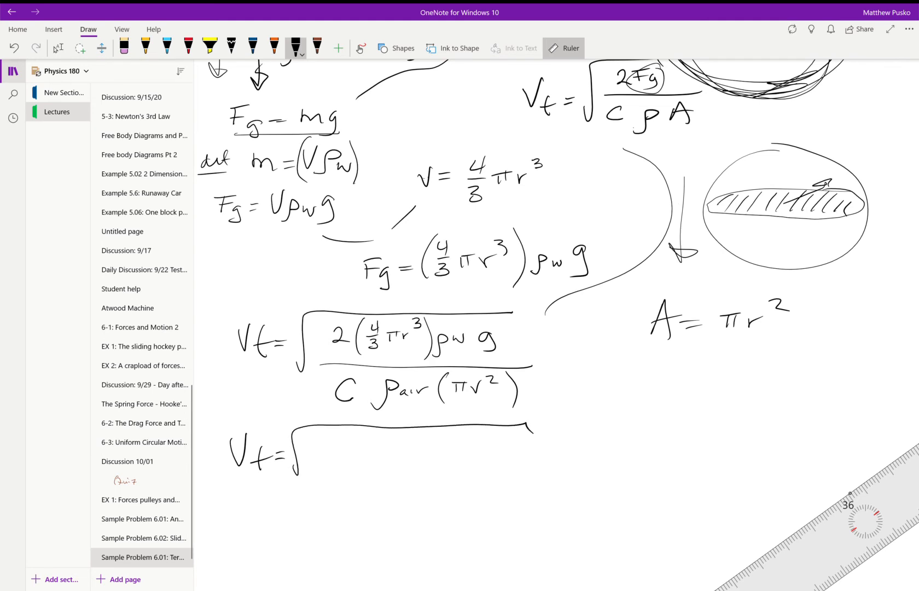
{"action": "left_click_drag", "start_coordinate": [311, 433], "coordinate": [316, 454]}
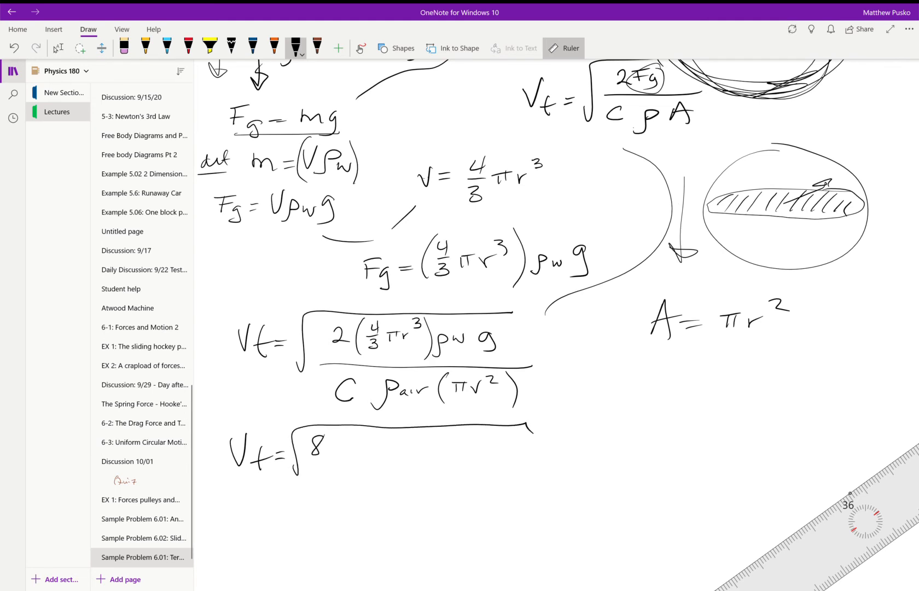
{"action": "type", "text": "rpw"}
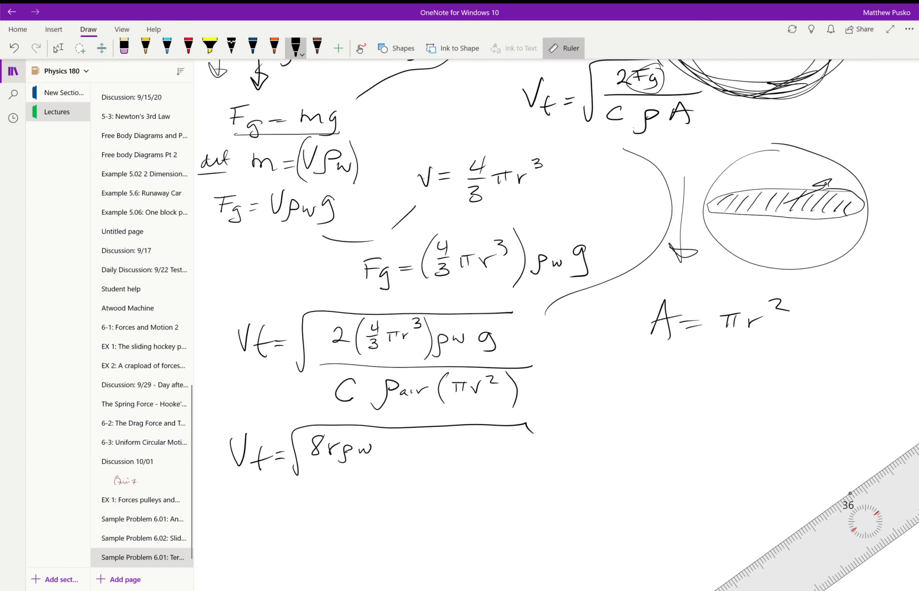
{"action": "left_click_drag", "start_coordinate": [363, 442], "coordinate": [398, 461]}
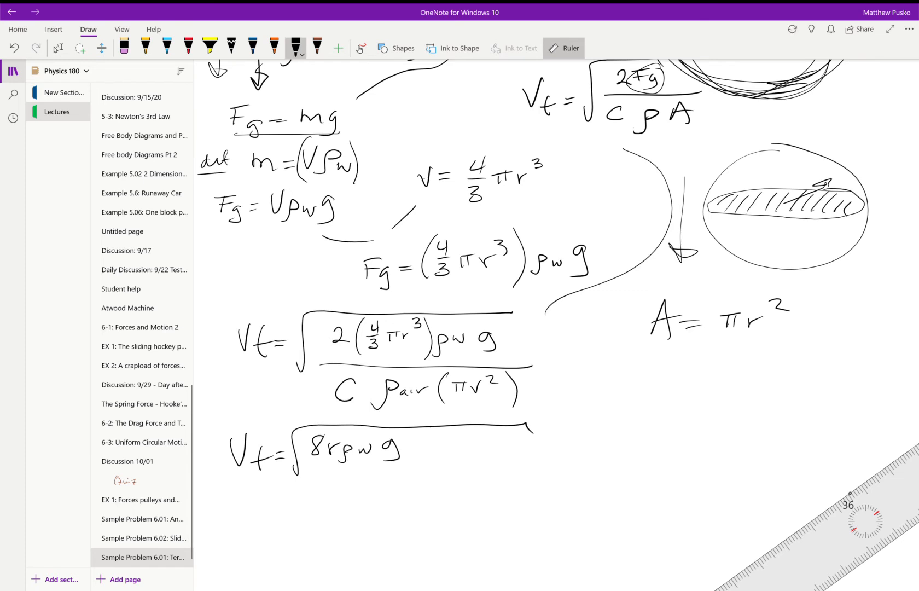
{"action": "left_click_drag", "start_coordinate": [302, 463], "coordinate": [398, 461]}
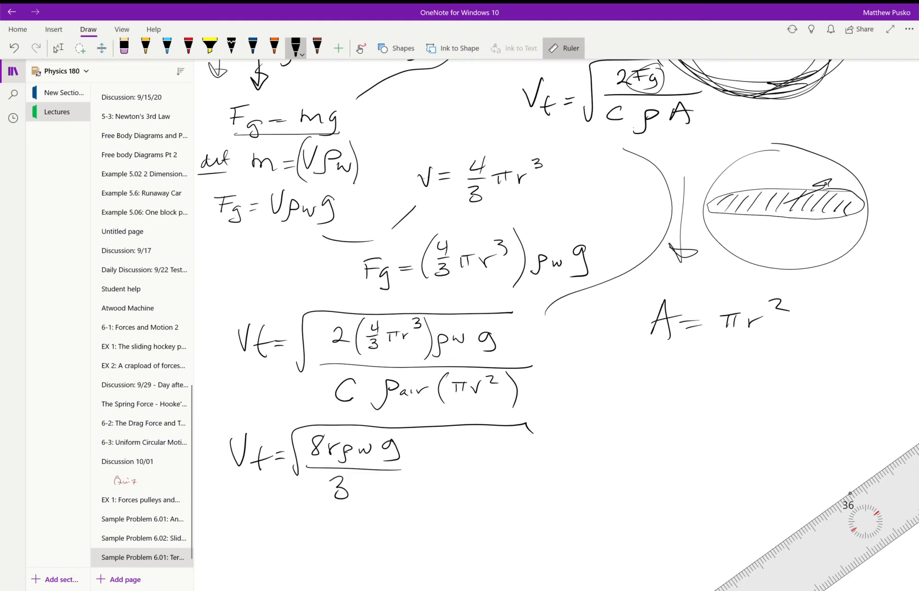
{"action": "type", "text": "C"}
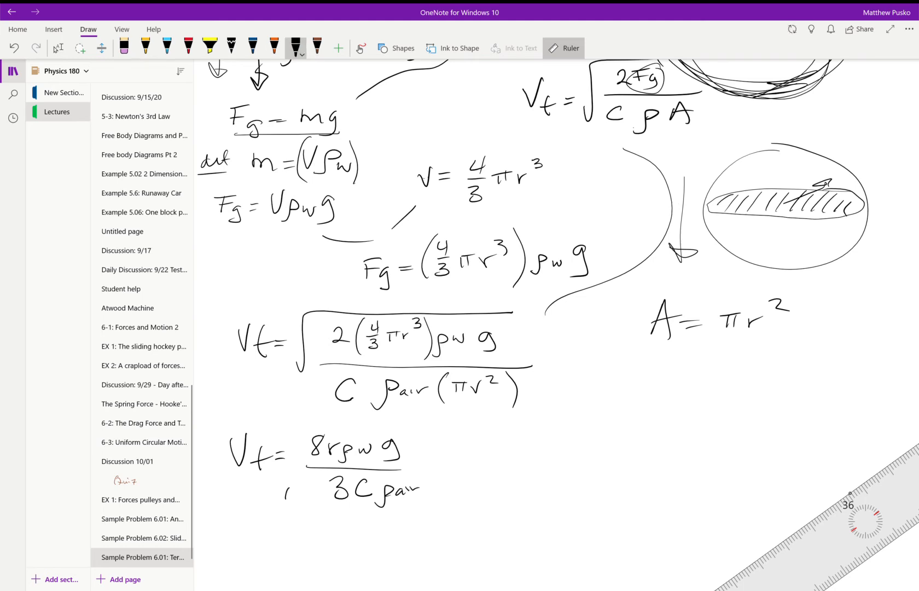
{"action": "left_click_drag", "start_coordinate": [297, 470], "coordinate": [425, 423]}
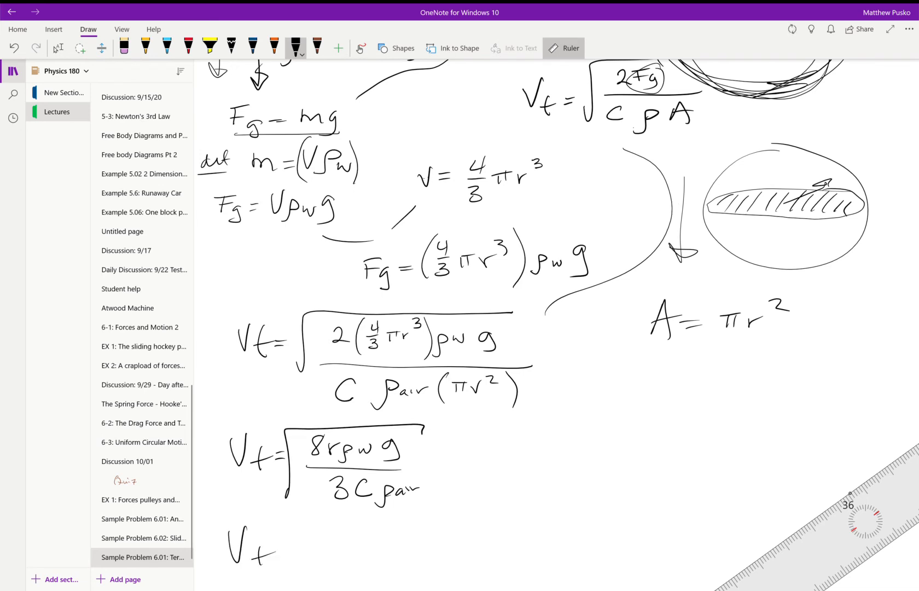
Step: Write and box the numerical result Vt = 7.4 m/s
{"action": "left_click_drag", "start_coordinate": [269, 549], "coordinate": [286, 552]}
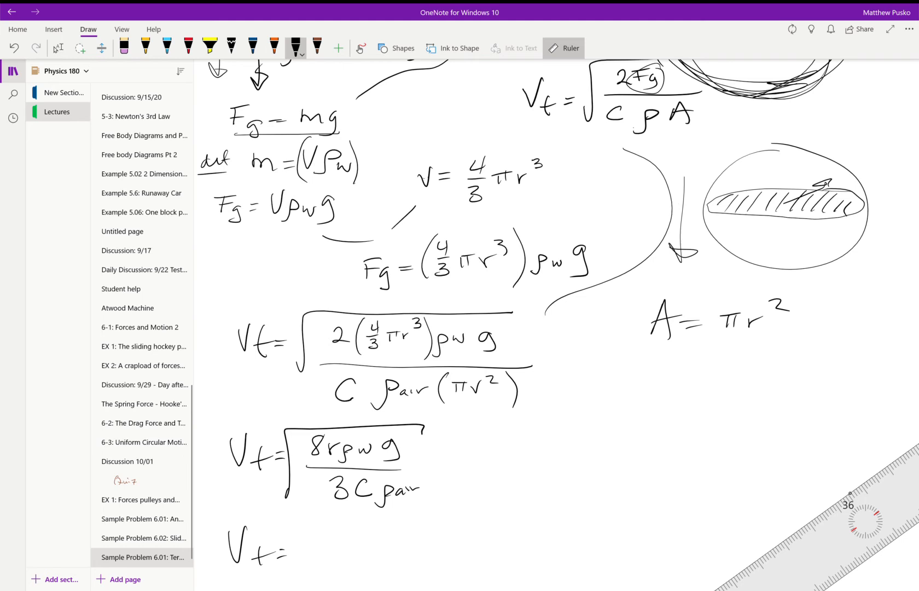
{"action": "left_click_drag", "start_coordinate": [305, 545], "coordinate": [352, 545]}
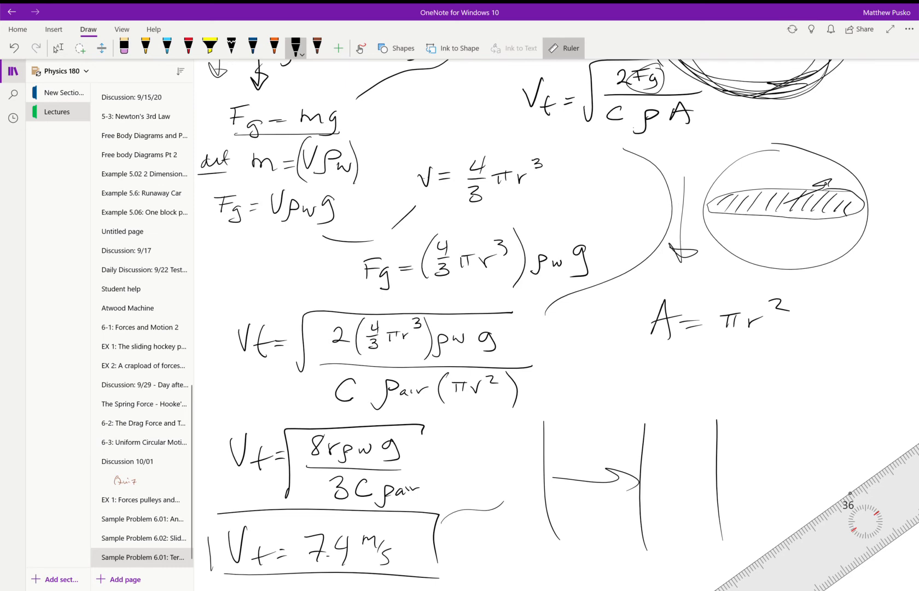
{"action": "scroll", "scroll_direction": "down", "scroll_amount": 3}
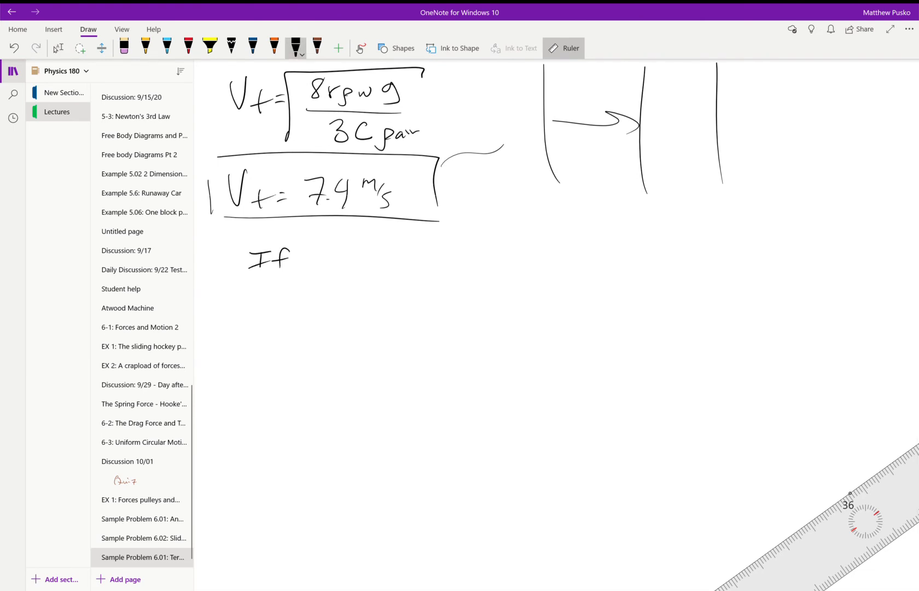
Step: Write 'If no drag', sketch the cloud and the 1200 m fall to the ground
{"action": "left_click_drag", "start_coordinate": [323, 259], "coordinate": [416, 258]}
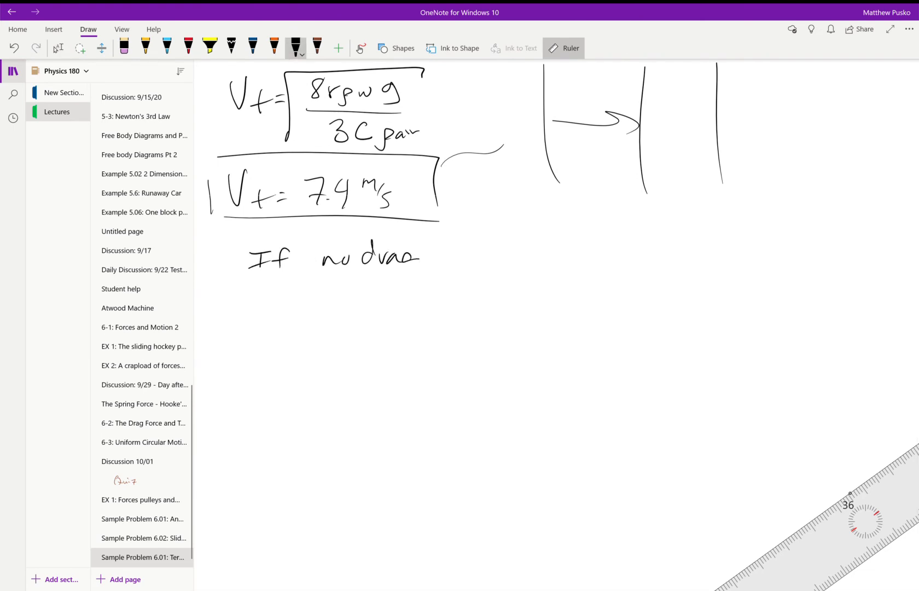
{"action": "left_click_drag", "start_coordinate": [250, 286], "coordinate": [502, 284]}
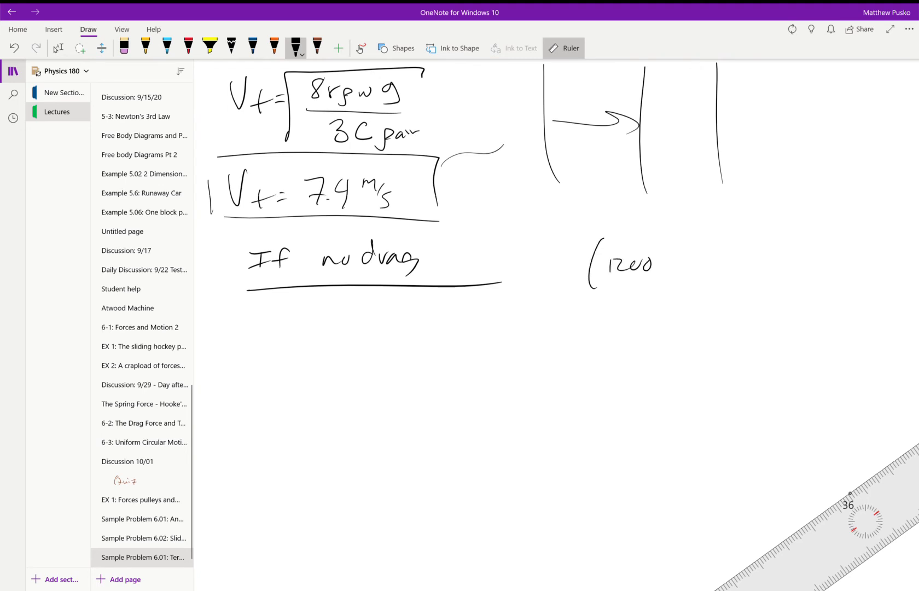
{"action": "left_click_drag", "start_coordinate": [662, 269], "coordinate": [709, 311]}
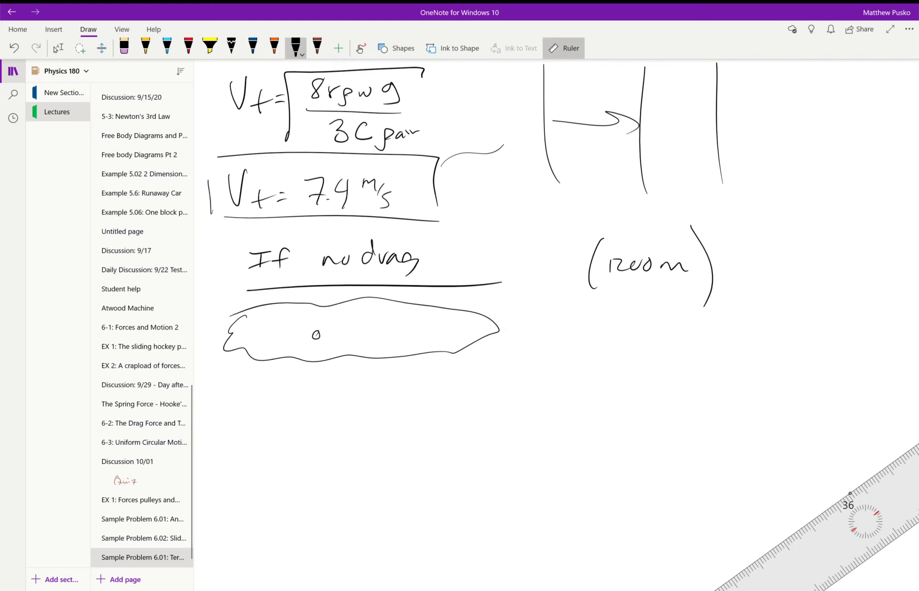
{"action": "left_click_drag", "start_coordinate": [316, 341], "coordinate": [318, 504]}
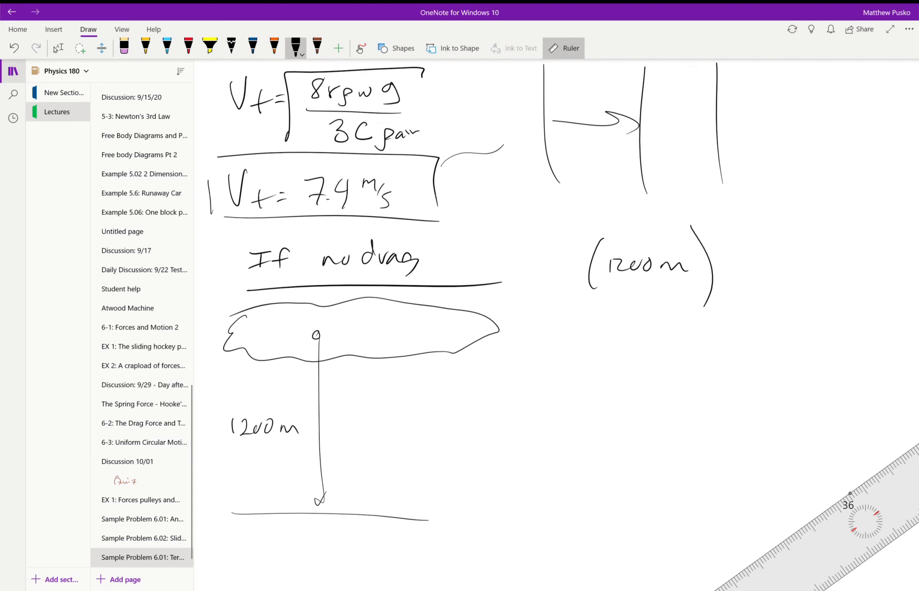
Step: Note accel = g, start at rest, and write vf² = v0² + 2gΔy with v0 crossed out
{"action": "left_click_drag", "start_coordinate": [505, 372], "coordinate": [563, 373]}
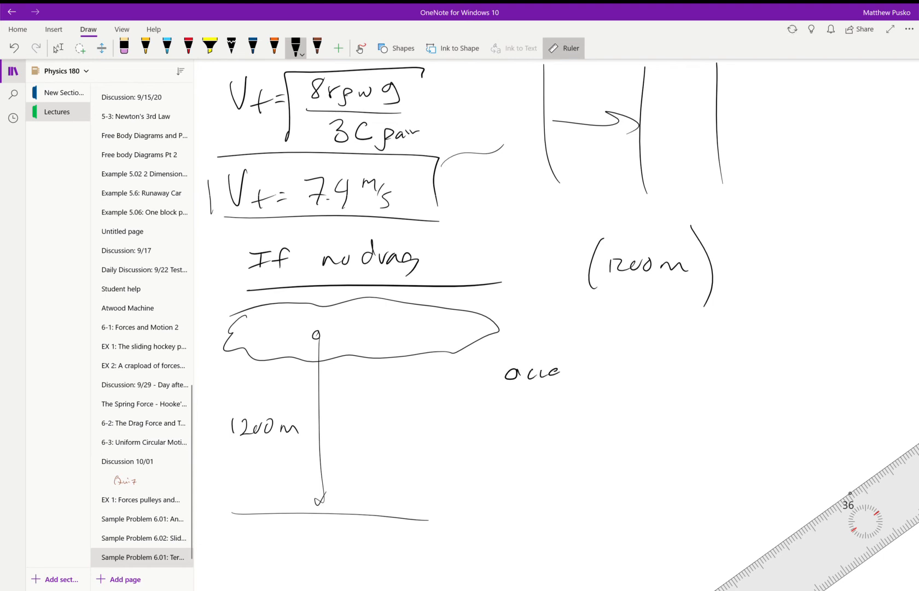
{"action": "left_click_drag", "start_coordinate": [563, 372], "coordinate": [628, 370]}
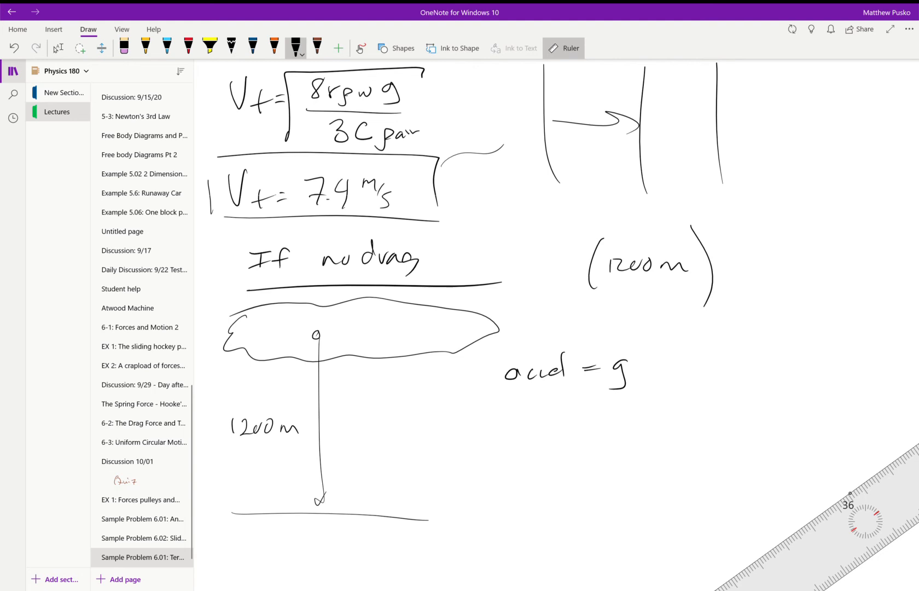
{"action": "left_click_drag", "start_coordinate": [333, 334], "coordinate": [339, 323]}
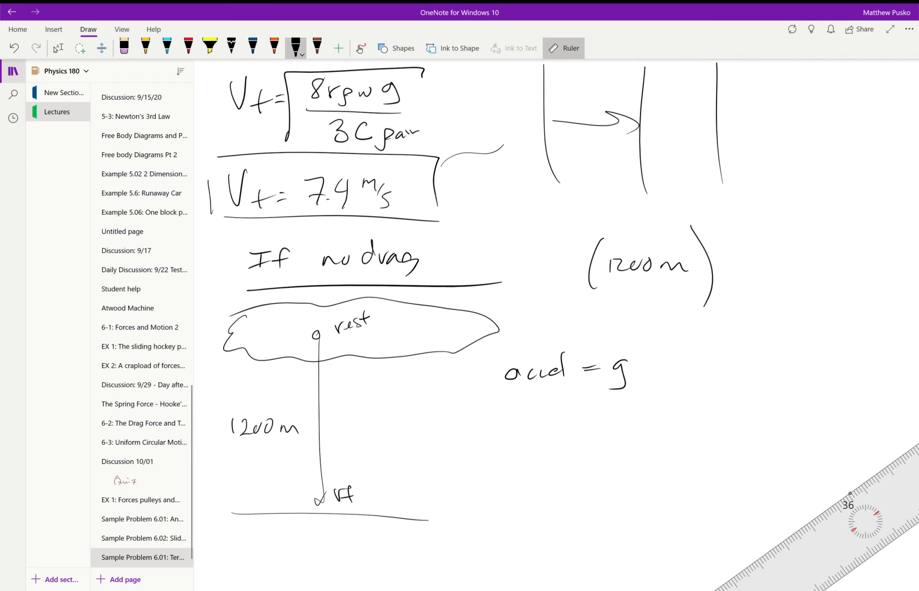
{"action": "left_click_drag", "start_coordinate": [475, 423], "coordinate": [510, 437]}
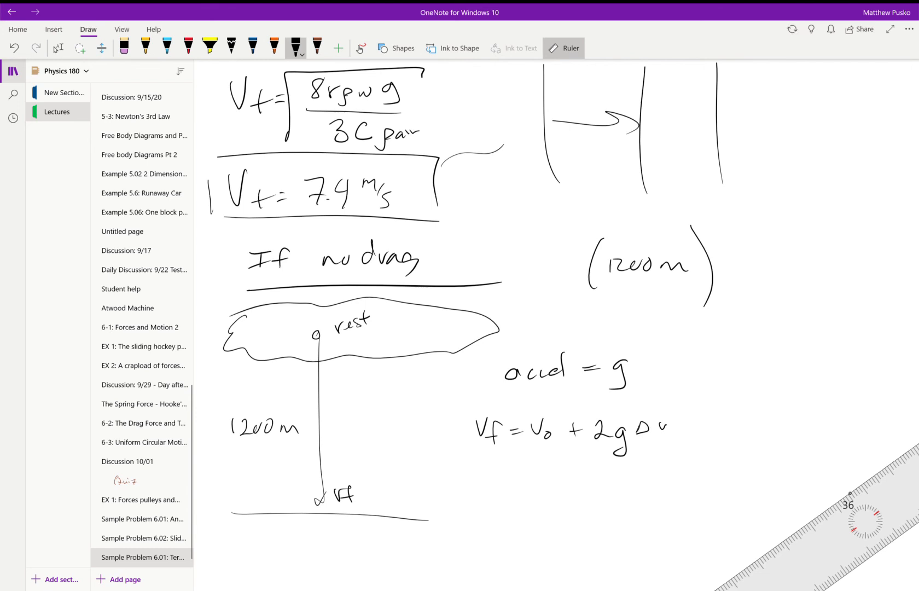
{"action": "left_click_drag", "start_coordinate": [642, 449], "coordinate": [768, 398]}
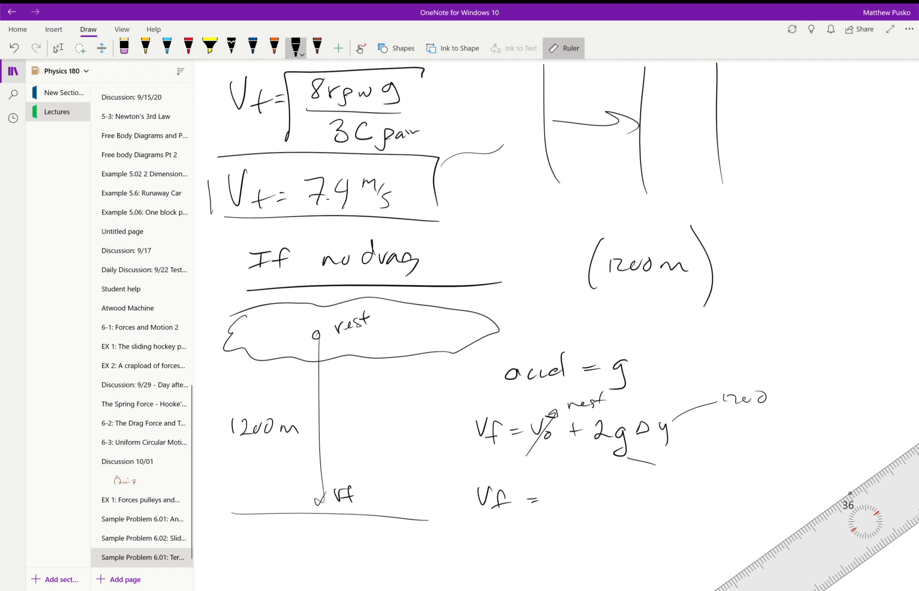
Step: Write and box the no-drag result vf = 153 m/s
{"action": "left_click_drag", "start_coordinate": [540, 498], "coordinate": [597, 498]}
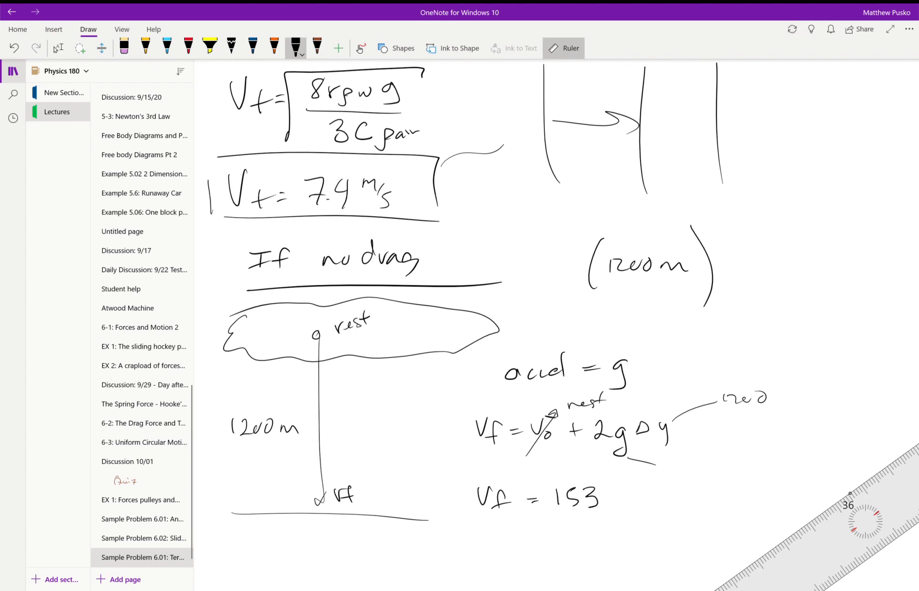
{"action": "left_click_drag", "start_coordinate": [615, 498], "coordinate": [636, 510]}
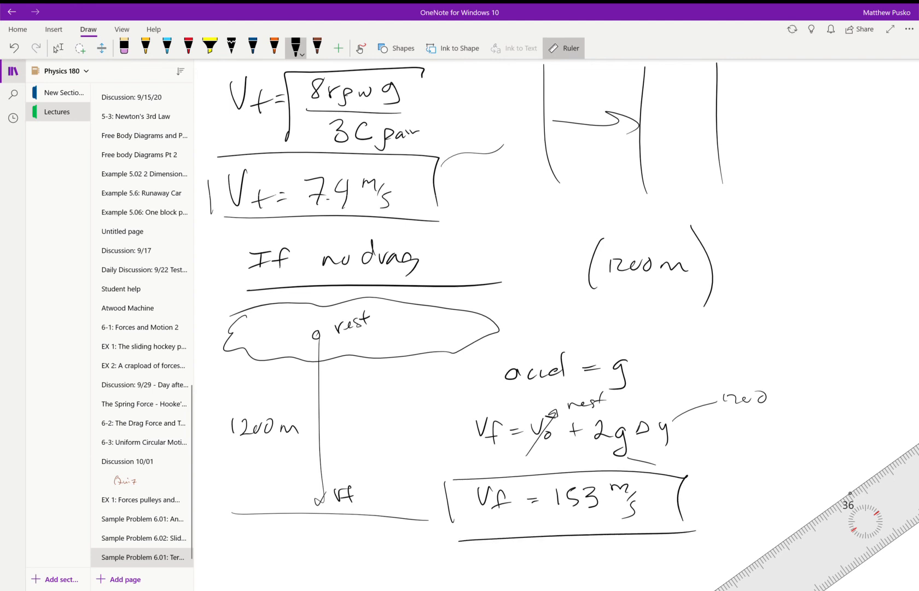
Step: Draw a tall curve with upward and downward velocity arrows labelled |v| in black ink, then switch to orange
{"action": "left_click_drag", "start_coordinate": [814, 138], "coordinate": [792, 368]}
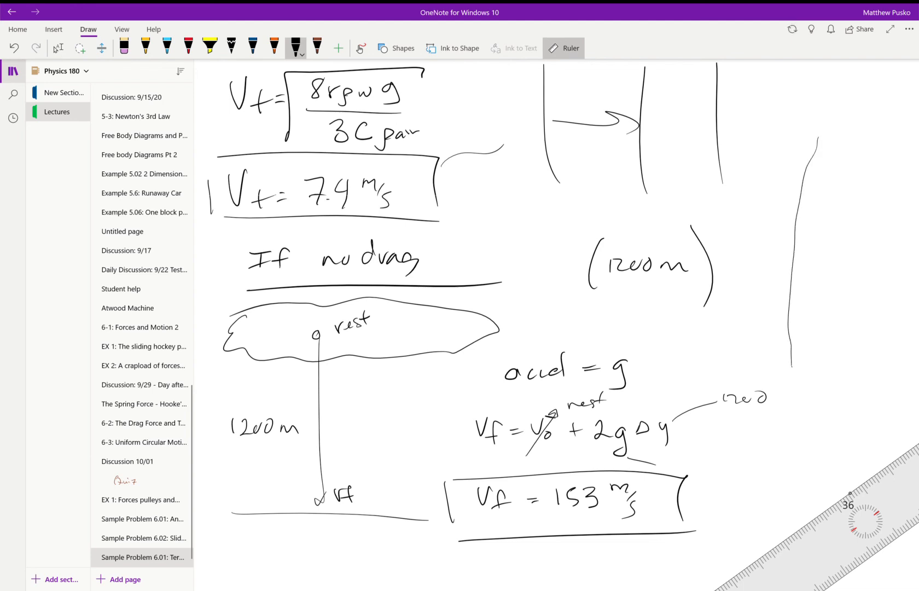
{"action": "left_click_drag", "start_coordinate": [826, 123], "coordinate": [864, 352]}
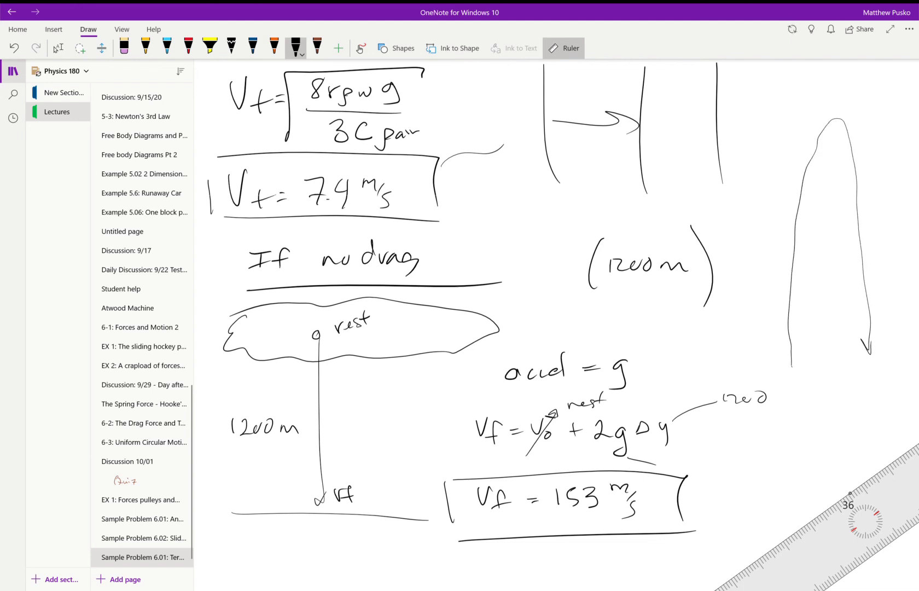
{"action": "left_click_drag", "start_coordinate": [793, 360], "coordinate": [792, 316]}
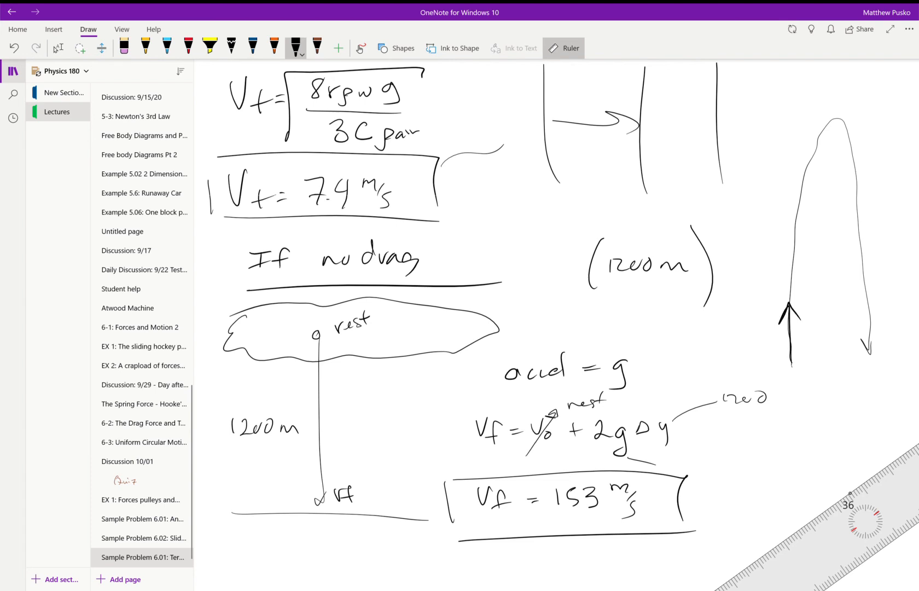
{"action": "left_click_drag", "start_coordinate": [756, 325], "coordinate": [774, 351]}
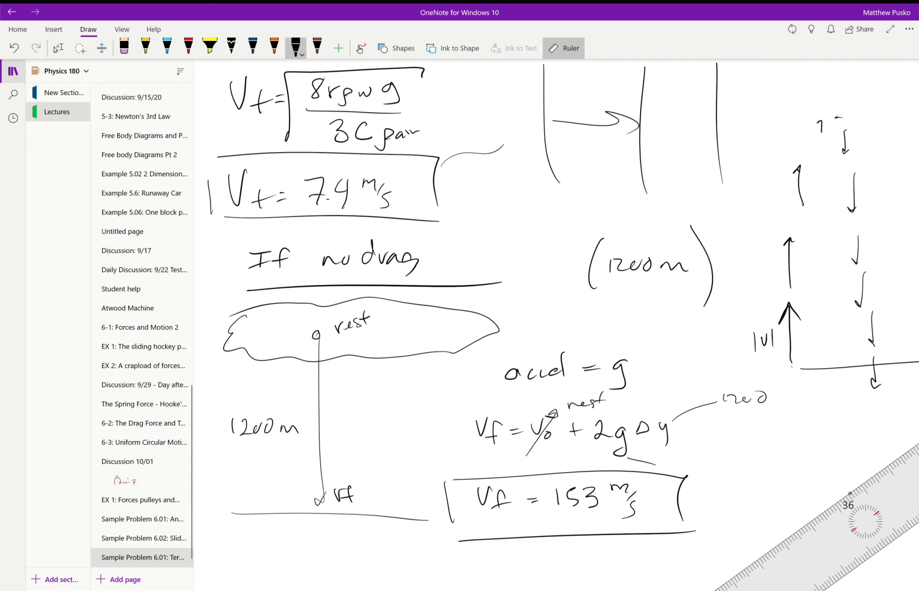
{"action": "left_click", "coordinate": [274, 47]}
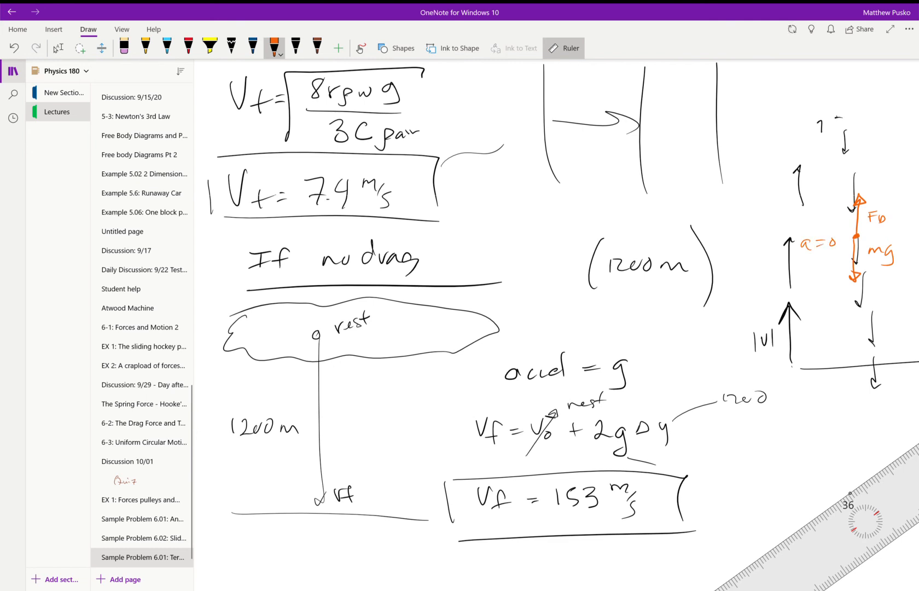
Step: Add downward arrows to the orange falling-body sketch and note 'accel not constant' and 'Fd ∝ v²'
{"action": "scroll", "scroll_direction": "down", "scroll_amount": 3}
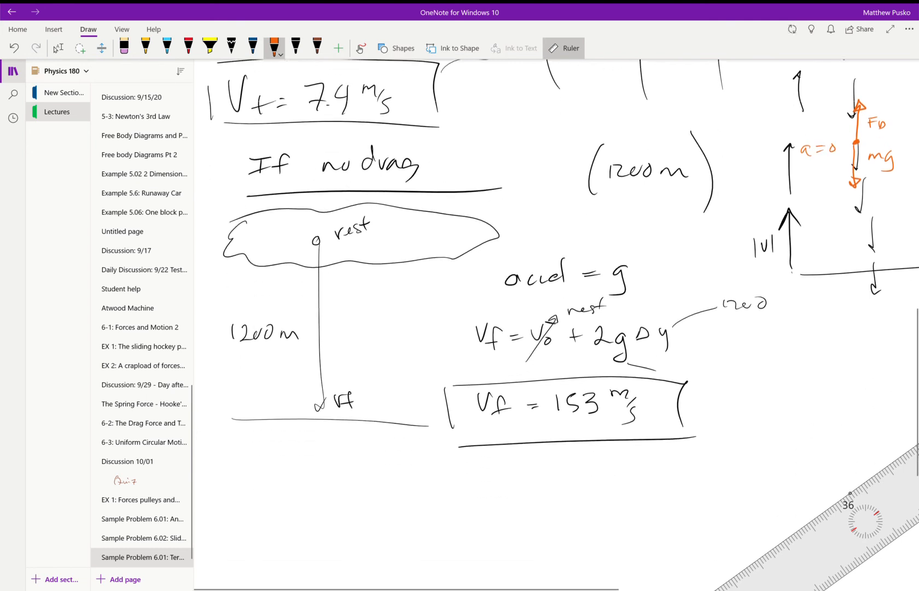
{"action": "scroll", "scroll_direction": "down", "scroll_amount": 3}
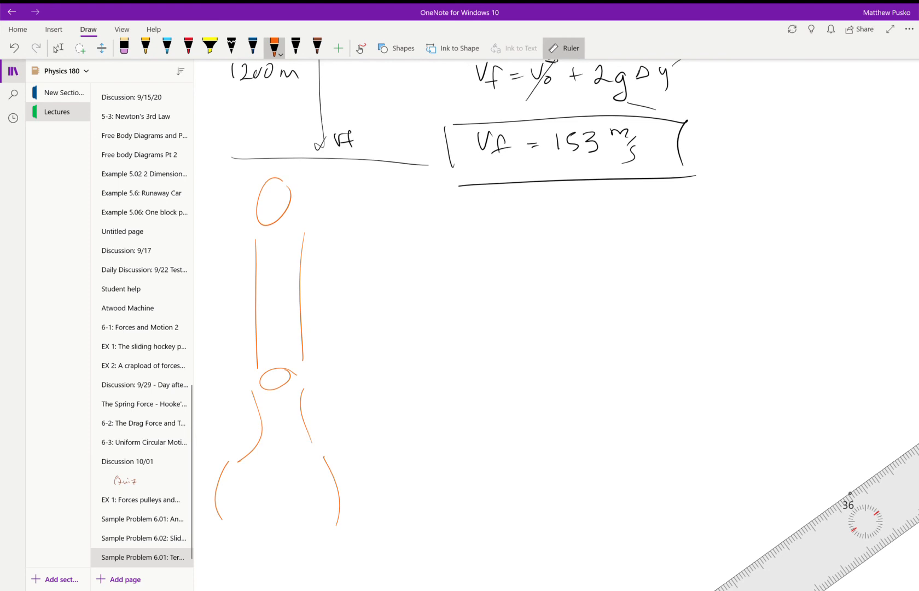
{"action": "left_click_drag", "start_coordinate": [269, 199], "coordinate": [269, 272]}
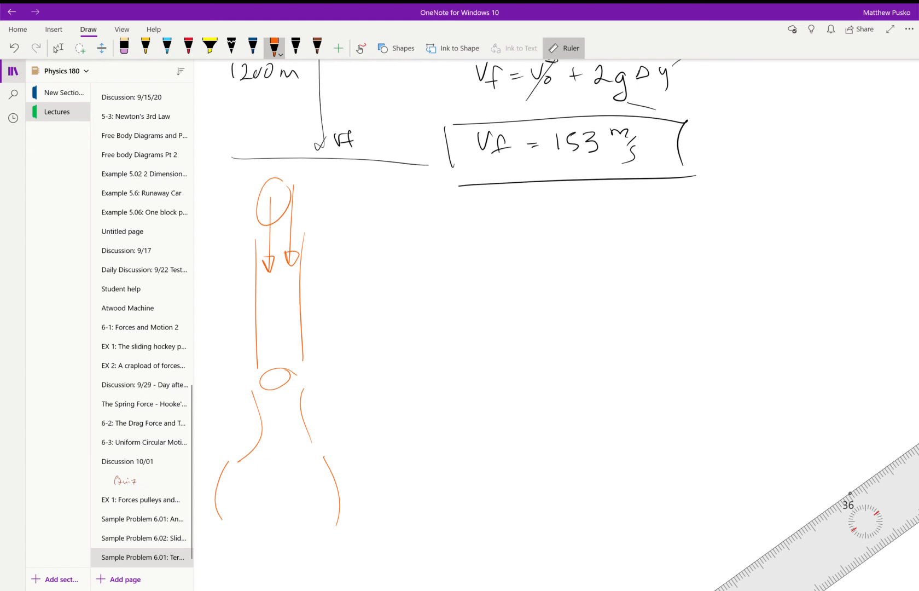
{"action": "left_click_drag", "start_coordinate": [366, 321], "coordinate": [543, 316]}
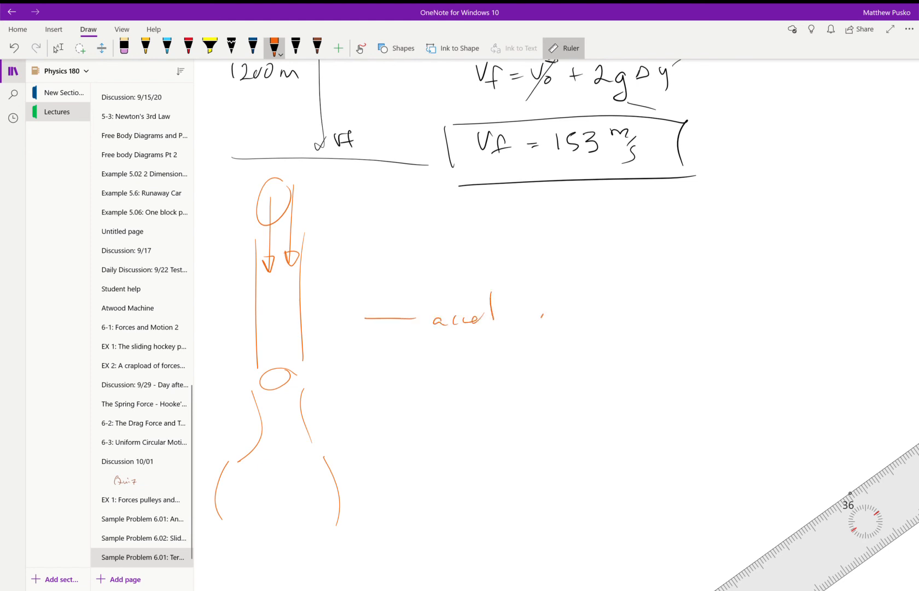
{"action": "left_click_drag", "start_coordinate": [539, 310], "coordinate": [645, 314]}
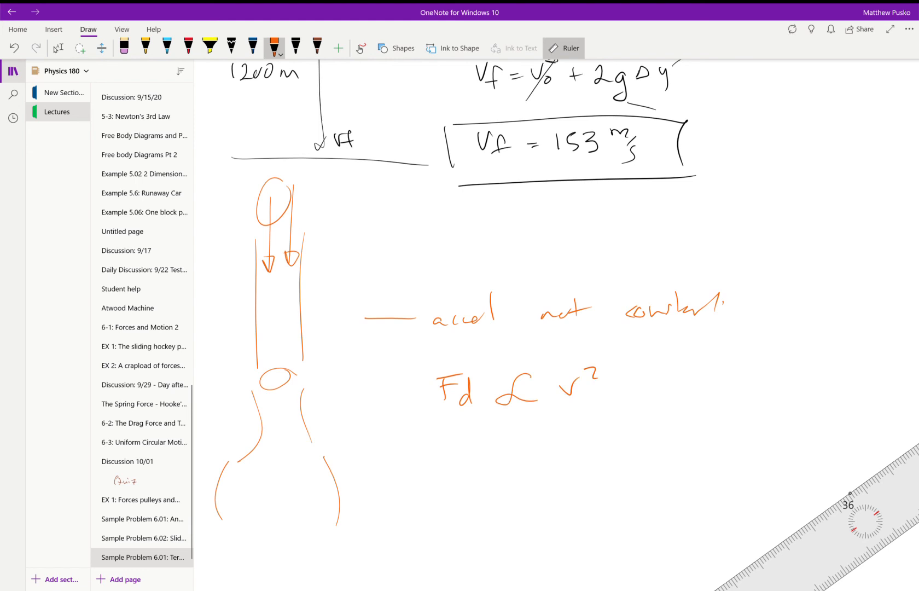
{"action": "mouse_move", "coordinate": [791, 28]}
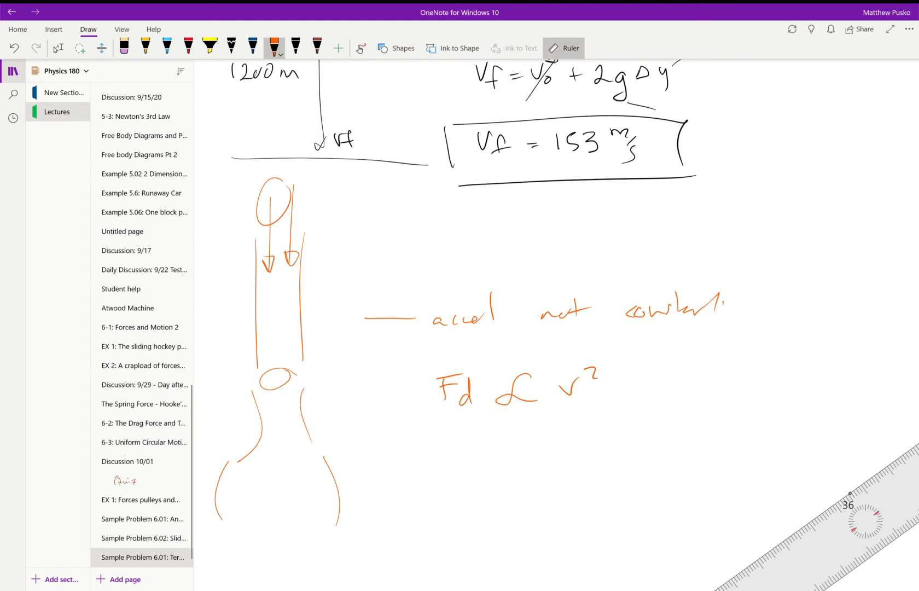